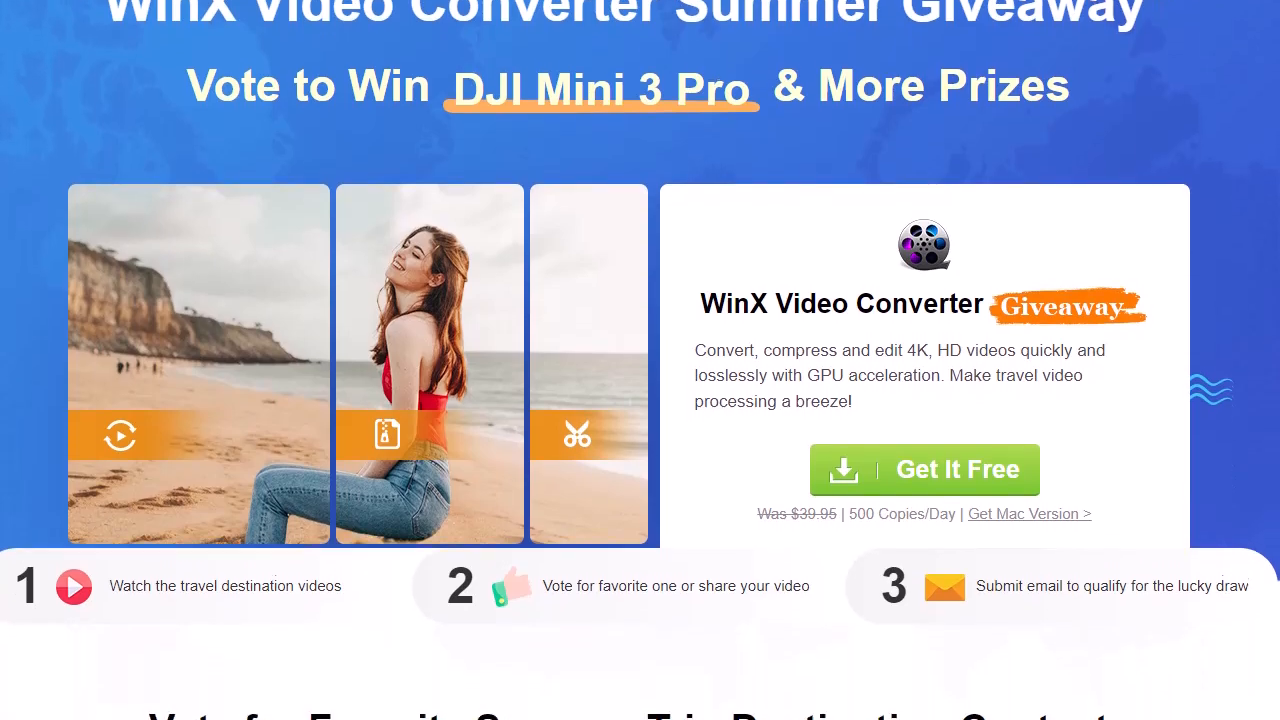
Step: Look through the giveaway page, then subscribe to WOW Technology and turn on upload notifications
{"action": "scroll", "scroll_direction": "down", "scroll_amount": 3}
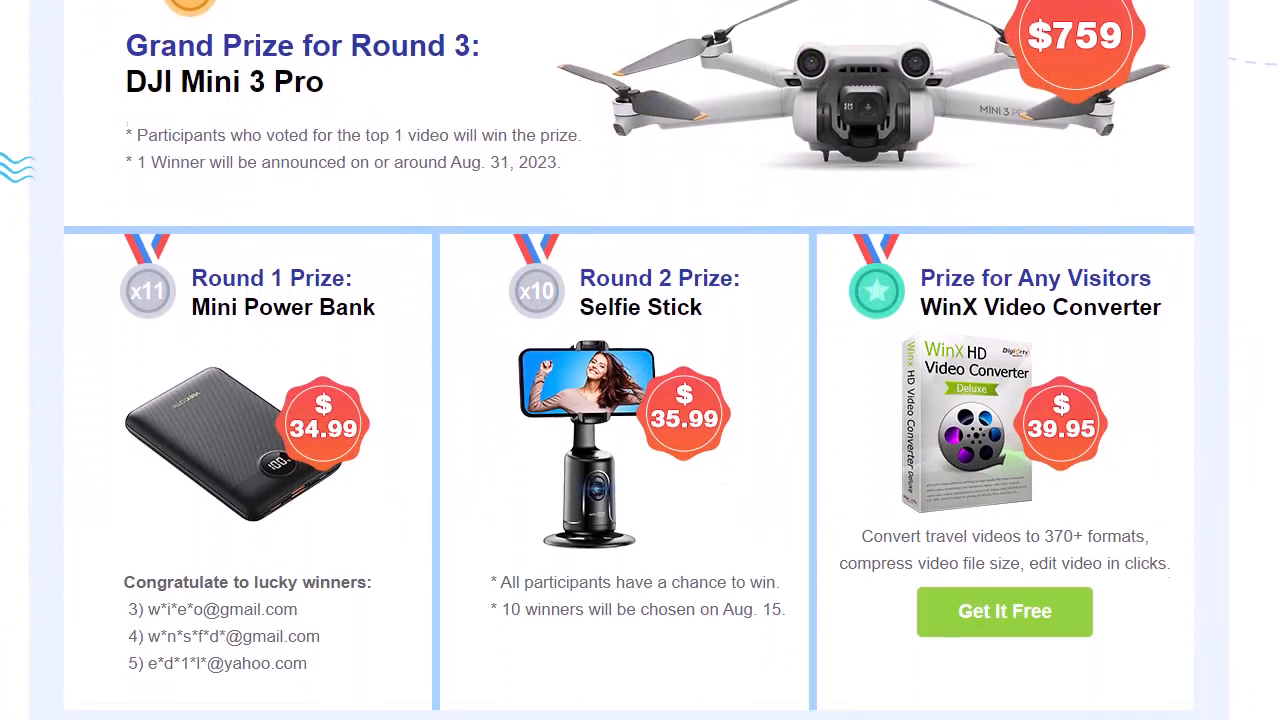
{"action": "scroll", "scroll_direction": "down", "scroll_amount": 3}
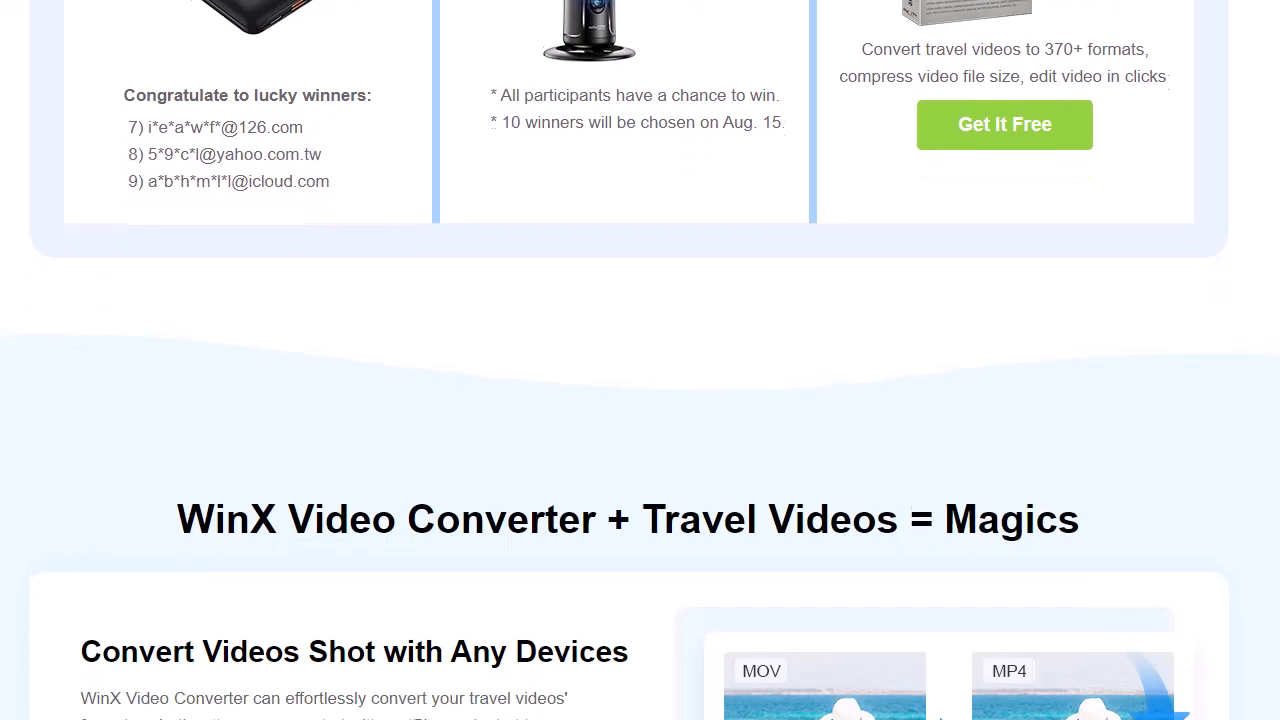
{"action": "scroll", "scroll_direction": "down", "scroll_amount": 3}
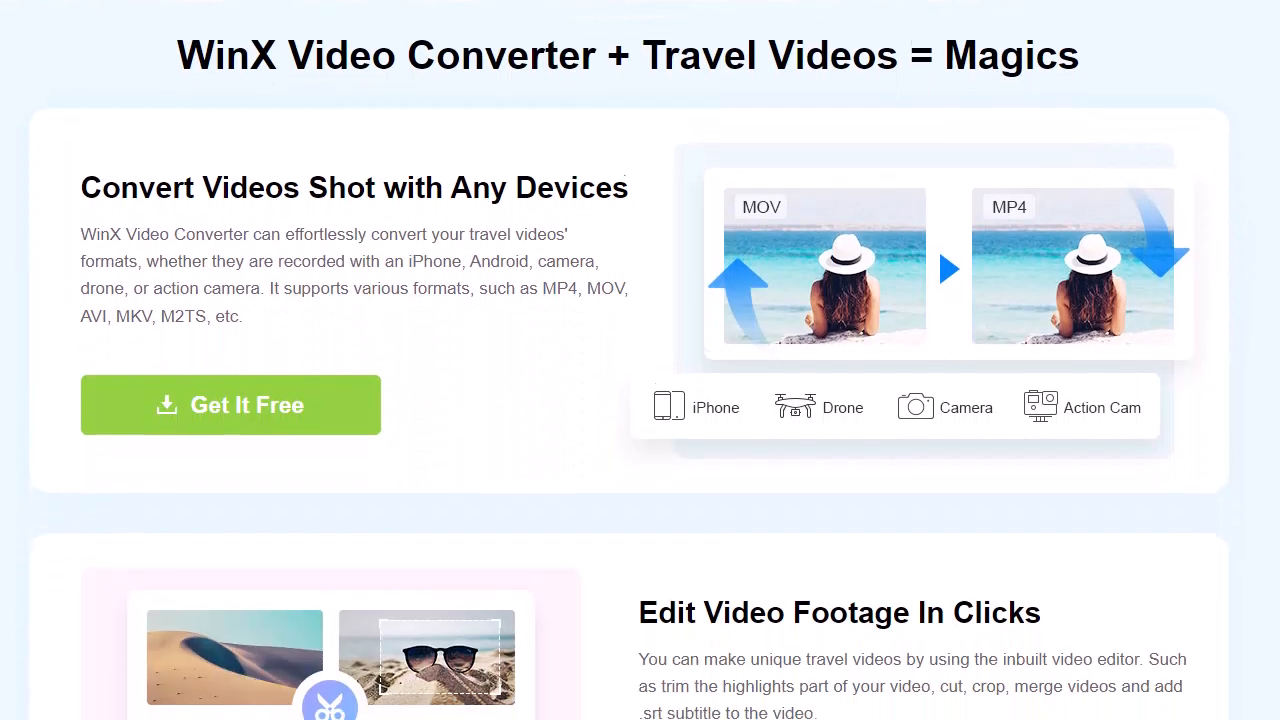
{"action": "scroll", "scroll_direction": "down", "scroll_amount": 3}
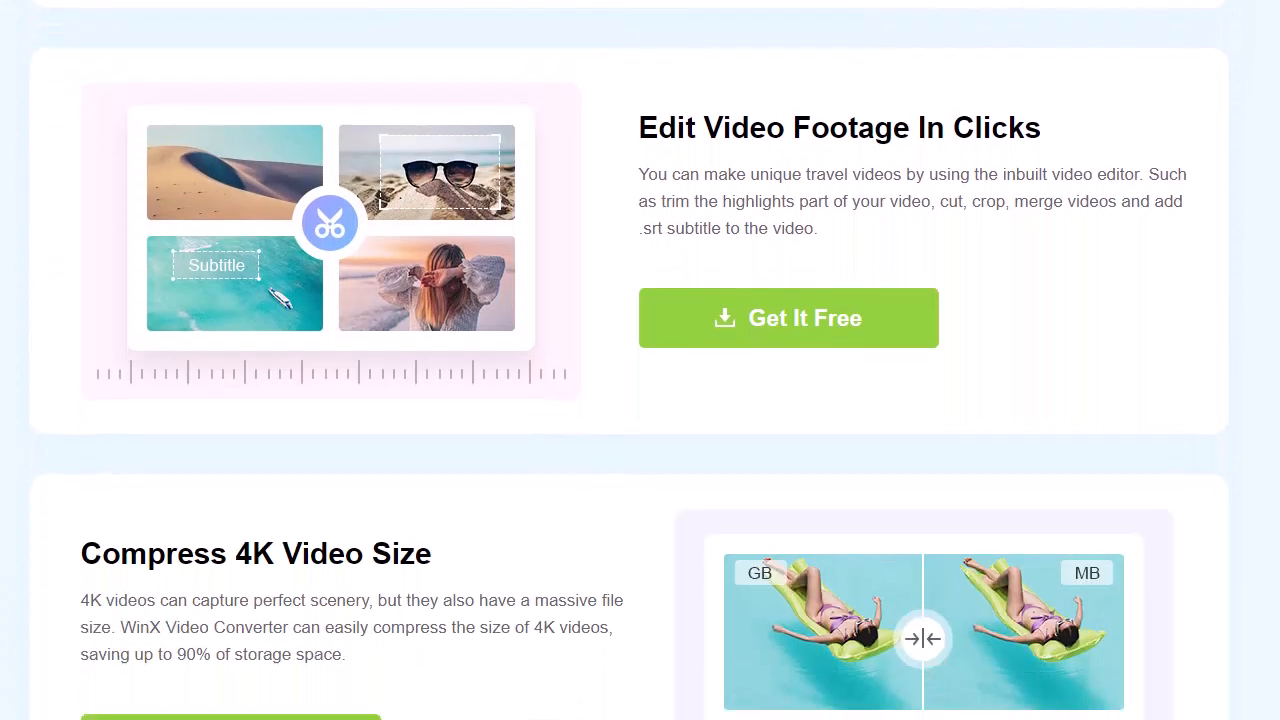
{"action": "scroll", "scroll_direction": "down", "scroll_amount": 3}
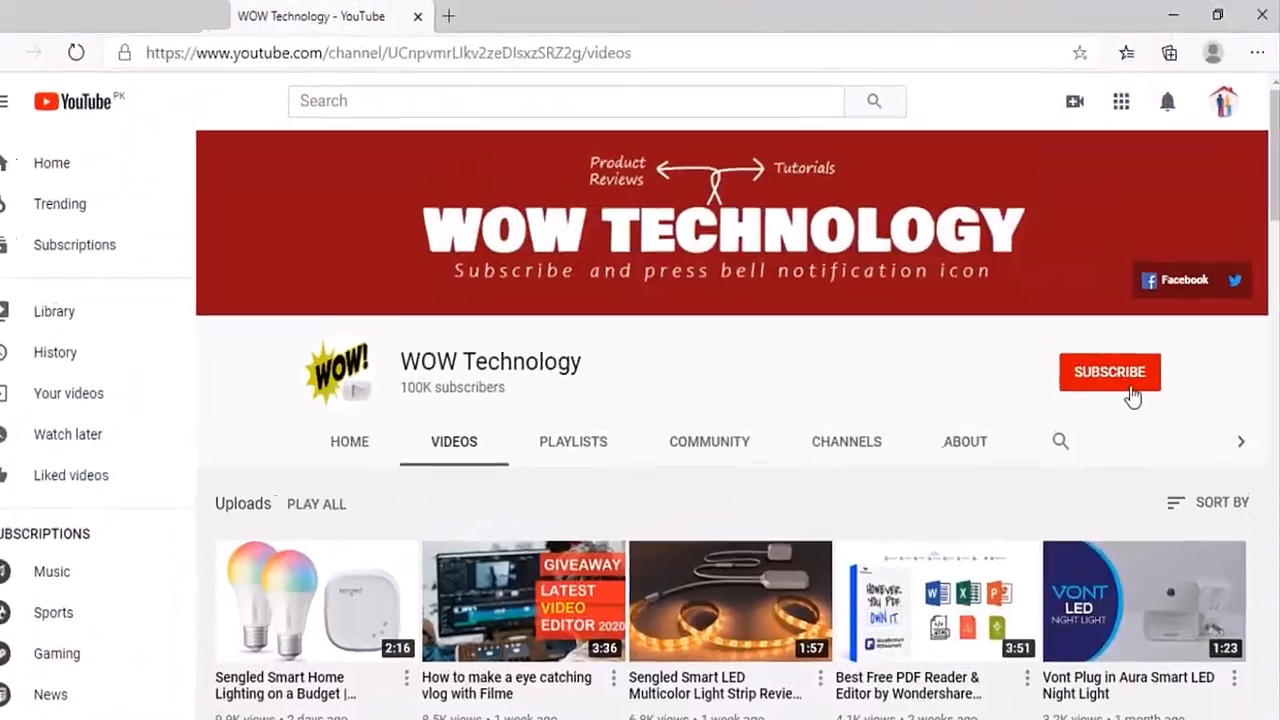
{"action": "left_click", "coordinate": [1109, 372]}
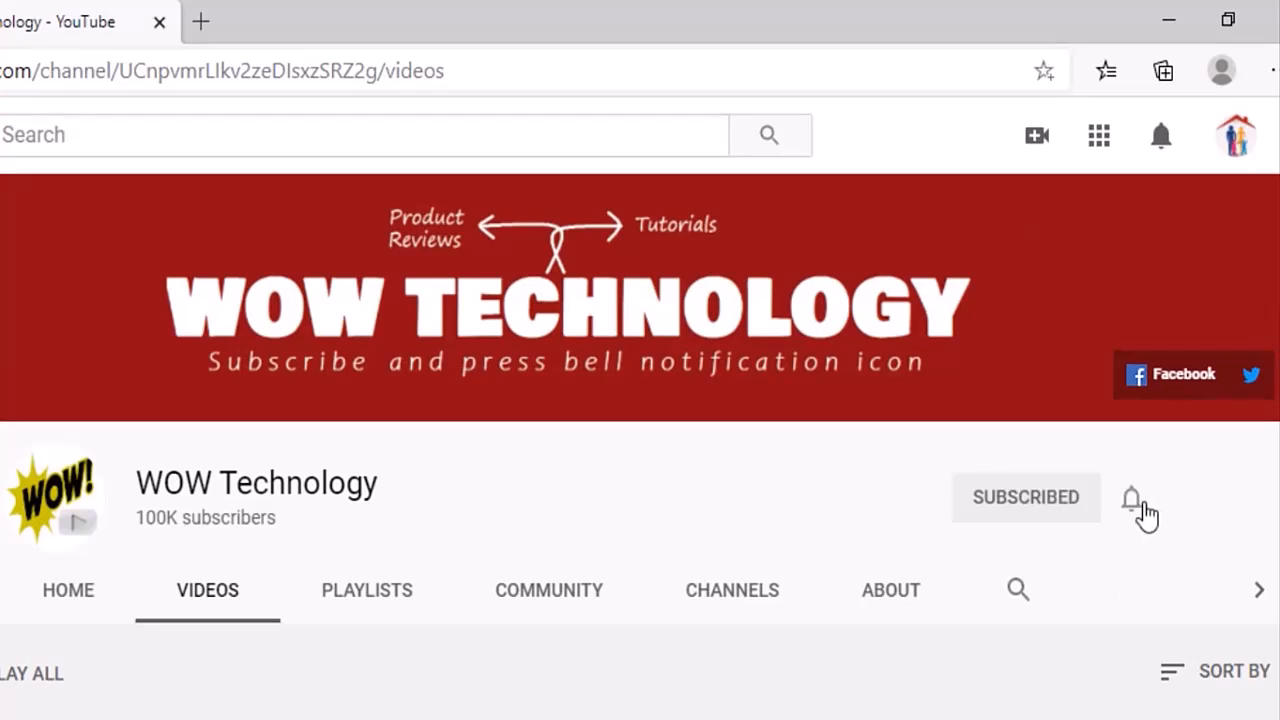
{"action": "left_click", "coordinate": [1131, 498]}
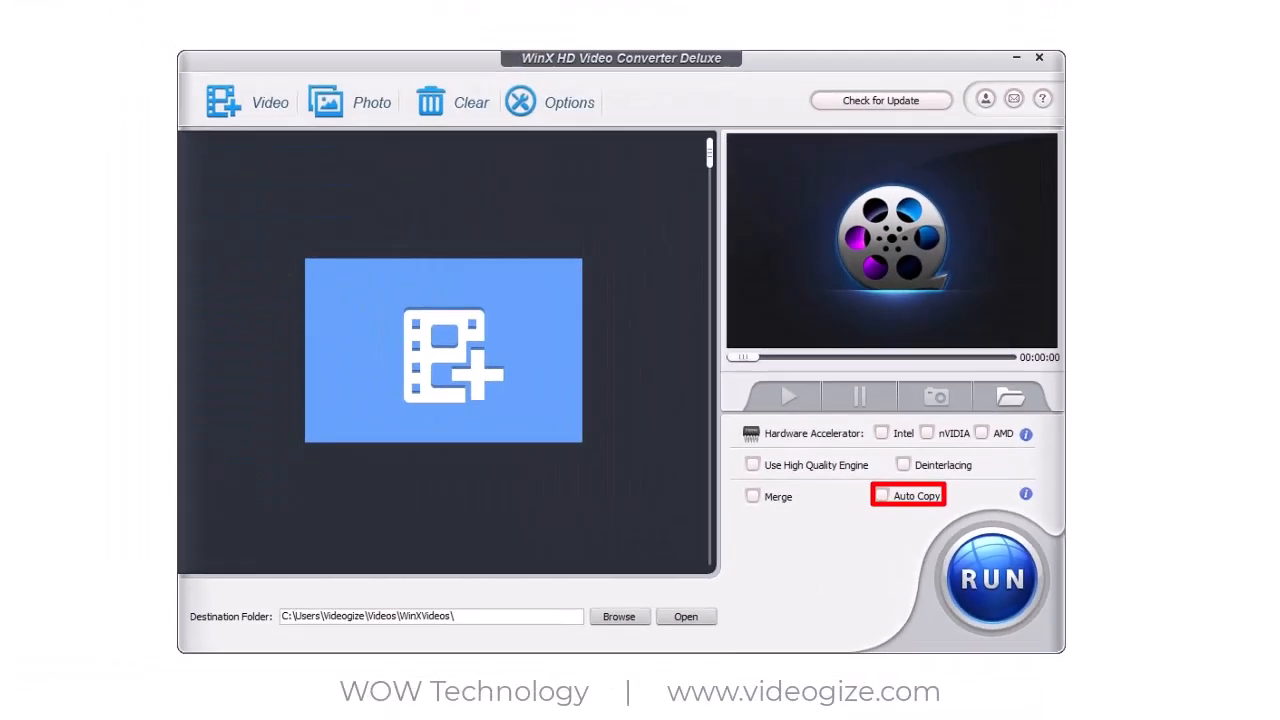
Step: Add the 2020.11.09-21.45 gameplay video from the Radeon ReLive folder
{"action": "left_click", "coordinate": [907, 494]}
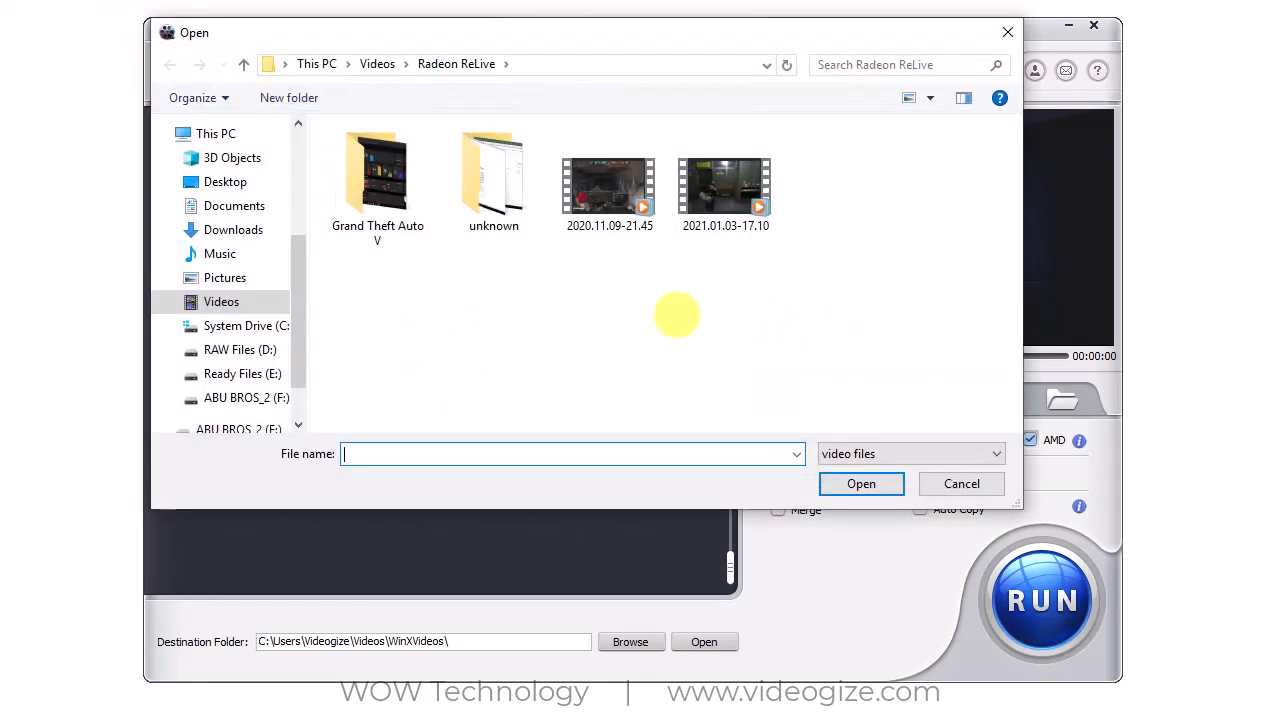
{"action": "left_click", "coordinate": [609, 185]}
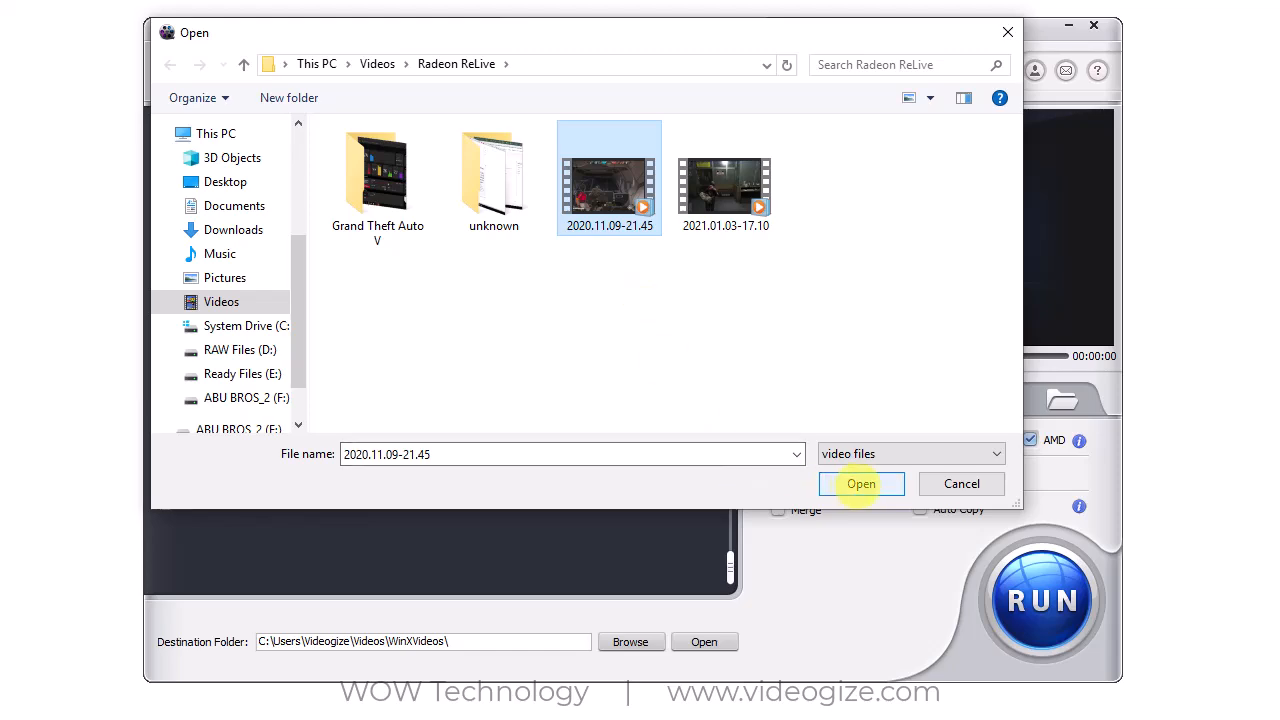
{"action": "left_click", "coordinate": [860, 483]}
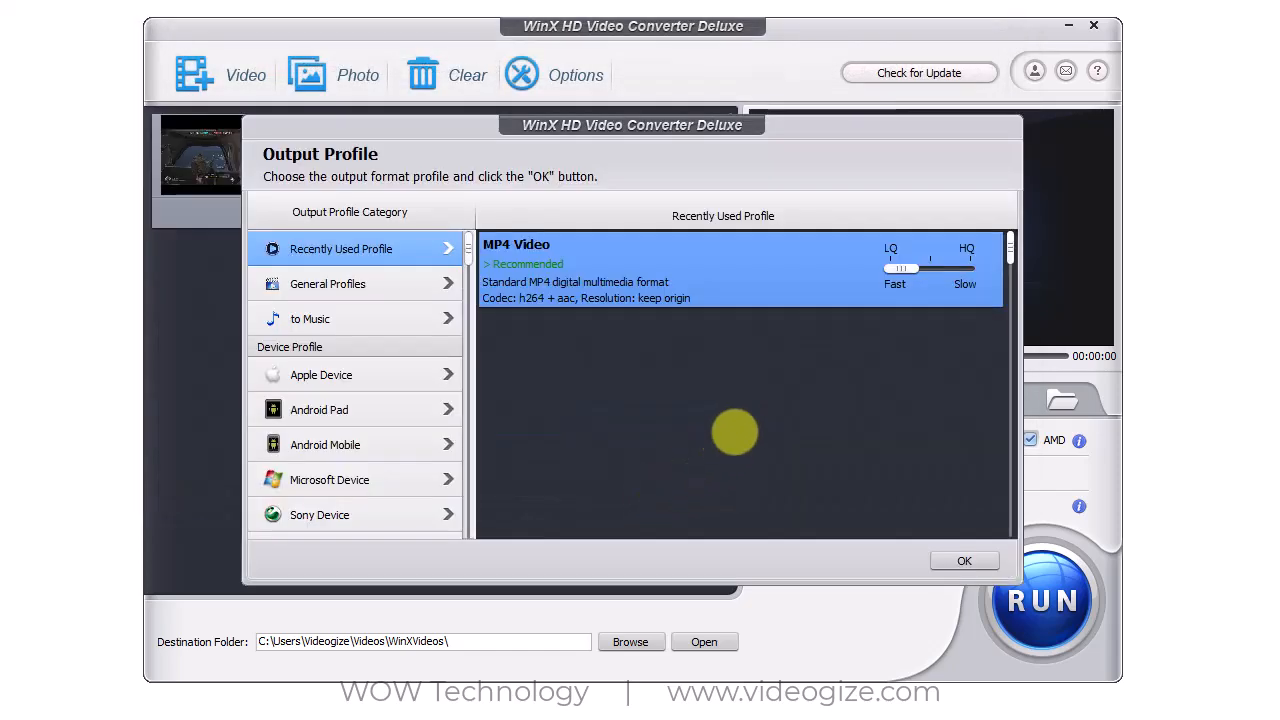
Step: Browse the General, Music and Apple Device profiles, then confirm MP4 Video as the output format
{"action": "left_click_drag", "start_coordinate": [900, 268], "coordinate": [955, 268]}
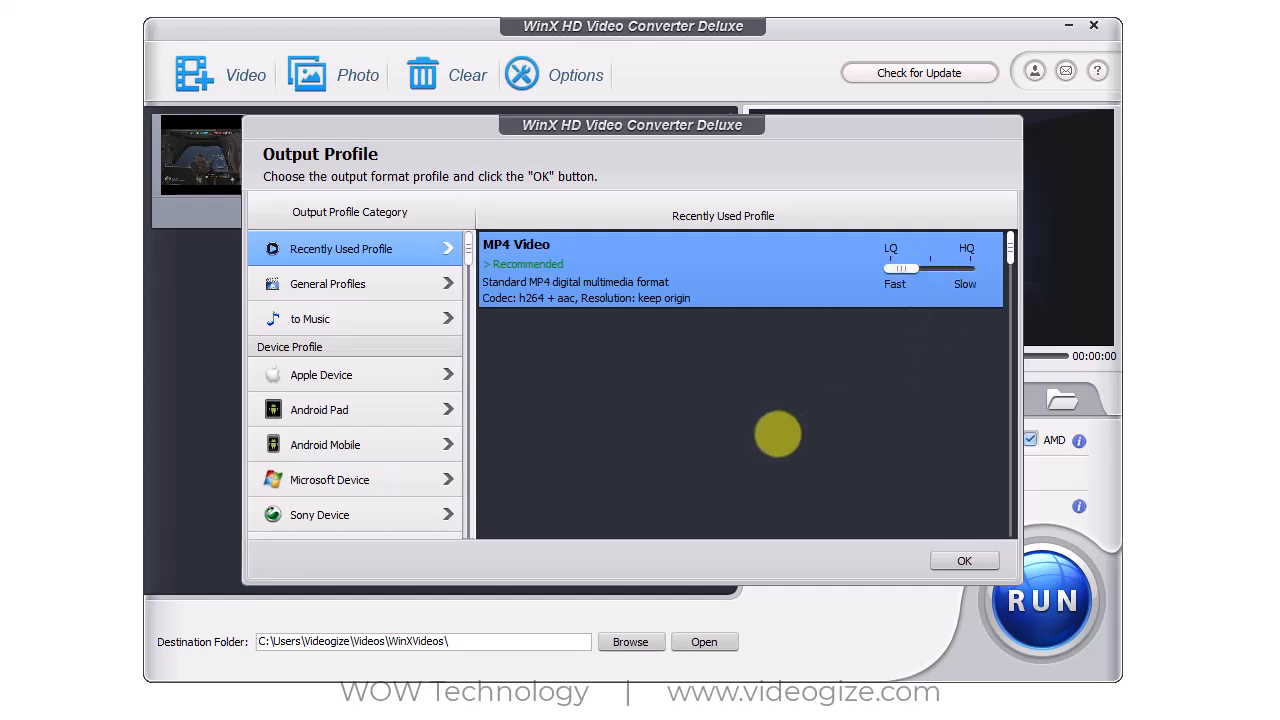
{"action": "left_click", "coordinate": [327, 283]}
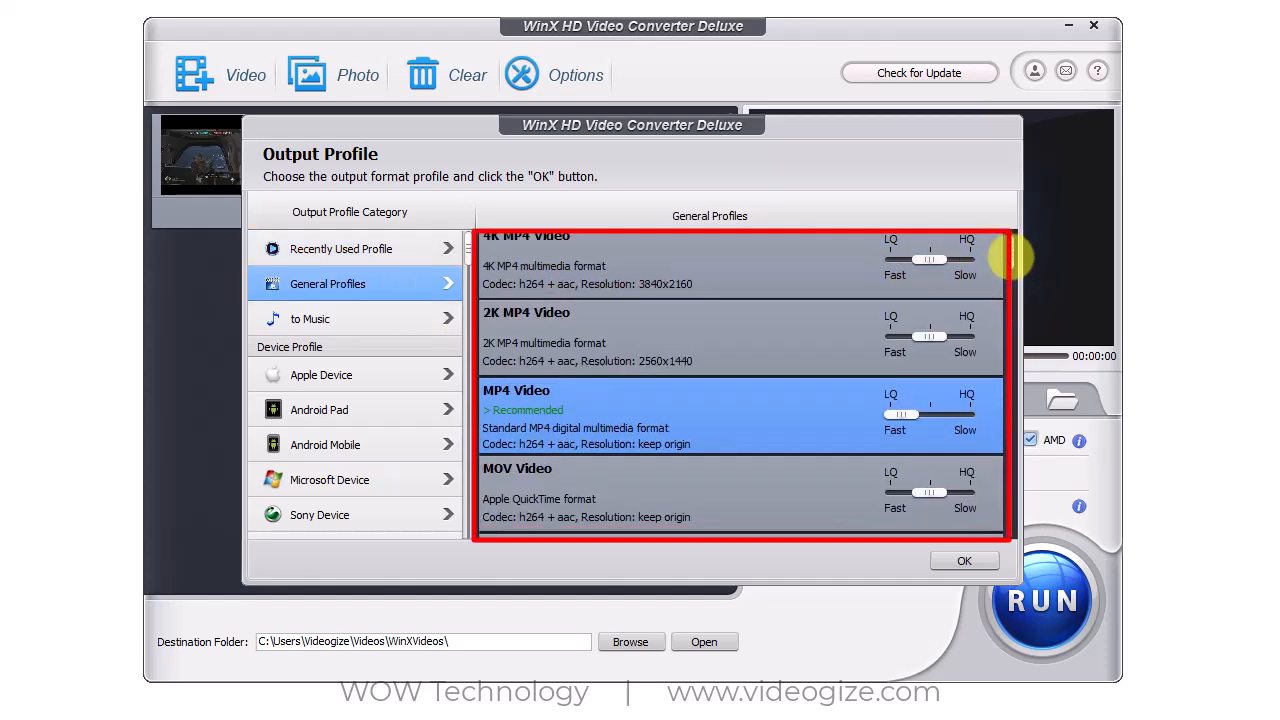
{"action": "scroll", "scroll_direction": "down", "scroll_amount": 3}
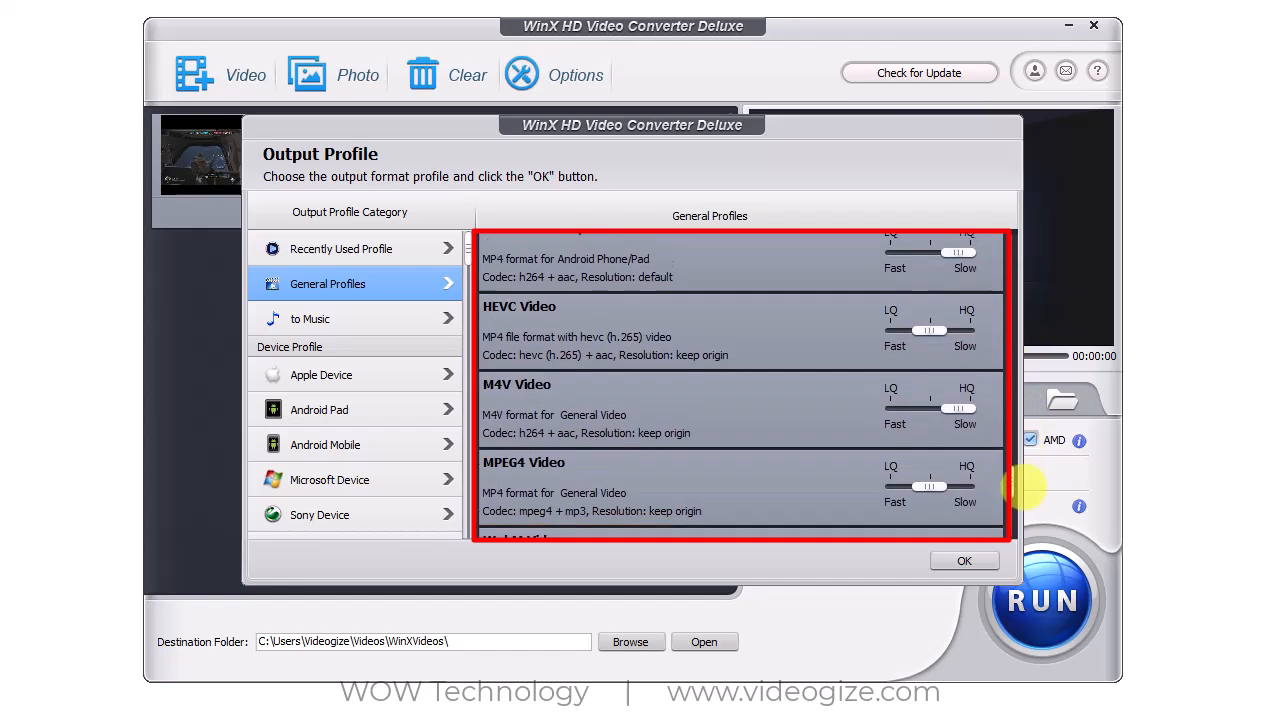
{"action": "left_click", "coordinate": [310, 318]}
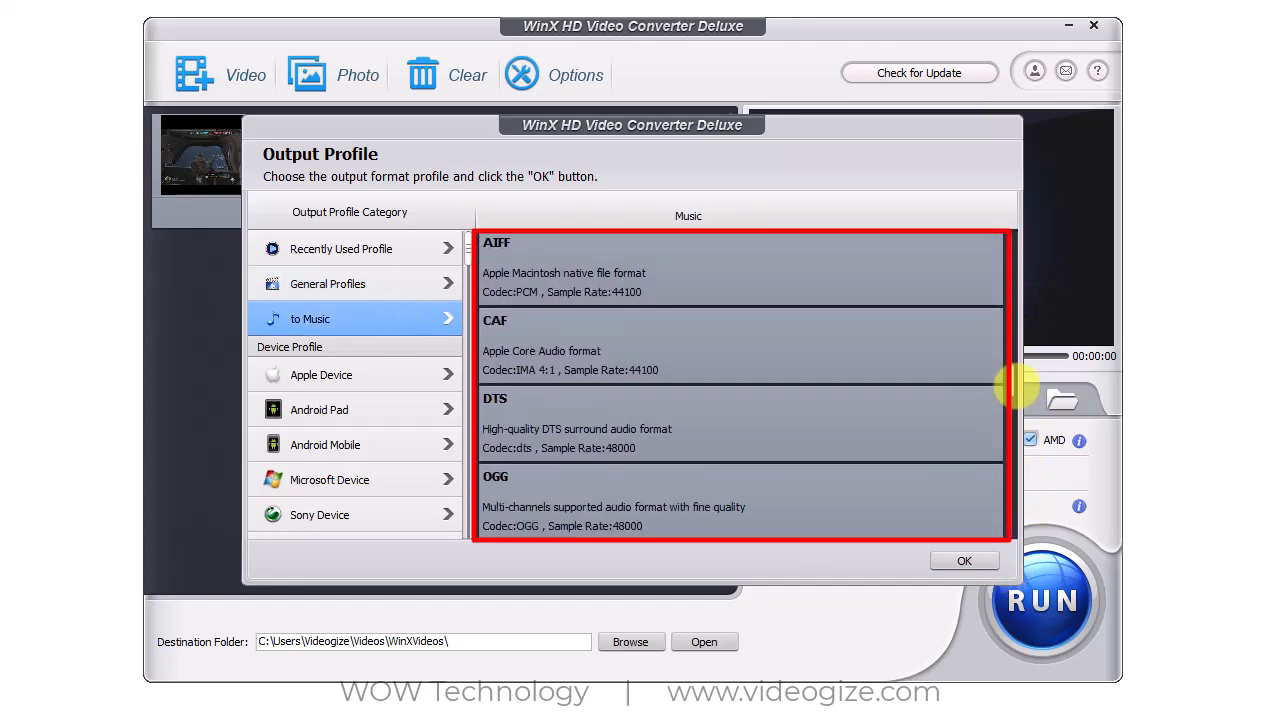
{"action": "scroll", "scroll_direction": "down", "scroll_amount": 3}
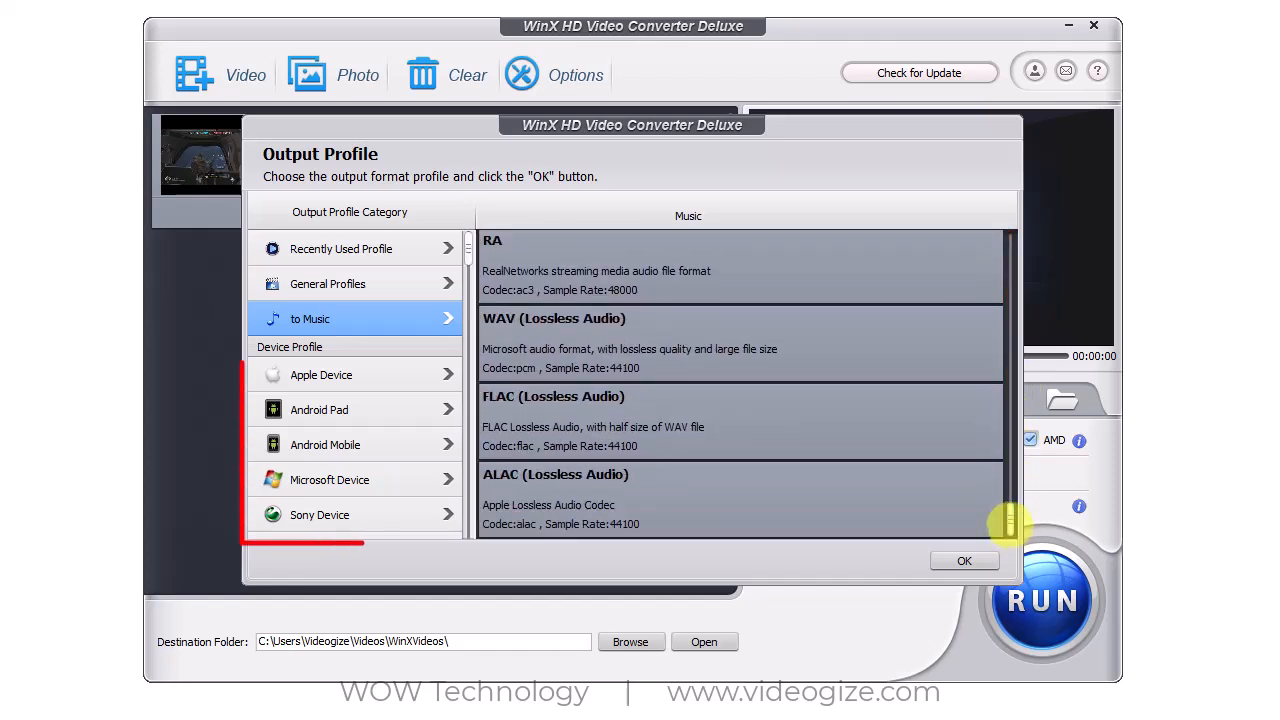
{"action": "left_click", "coordinate": [321, 374]}
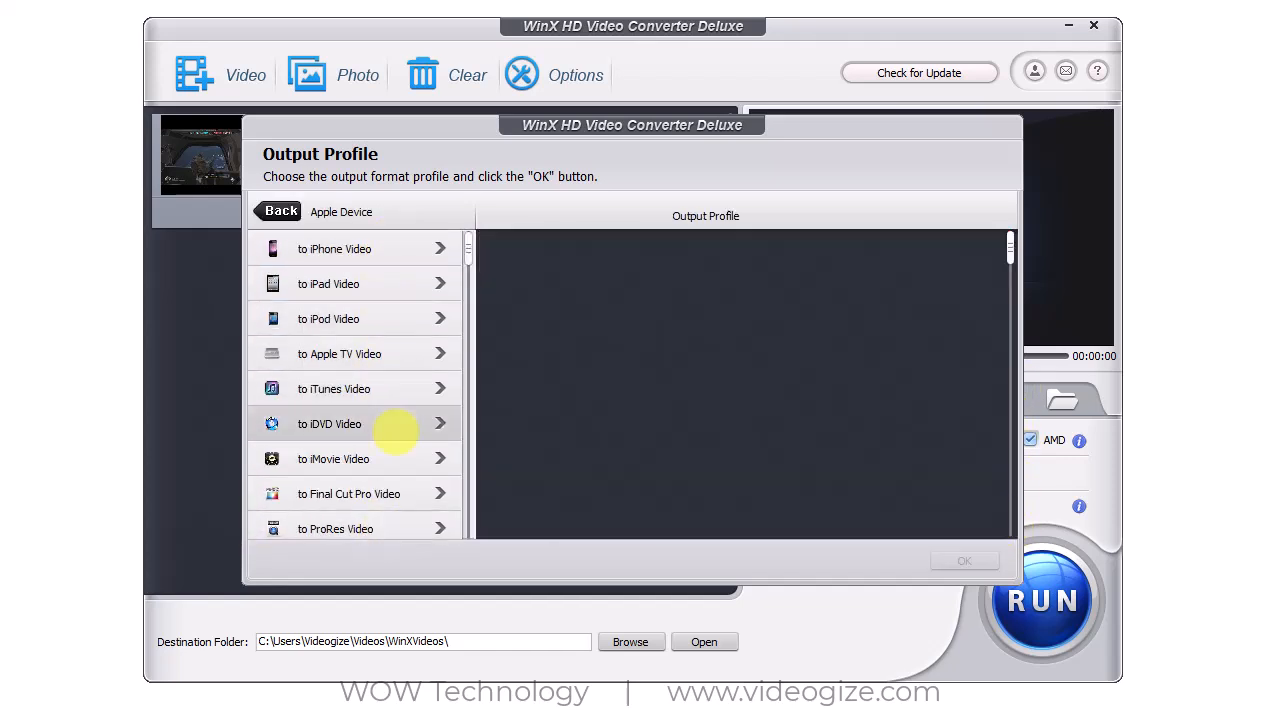
{"action": "left_click", "coordinate": [282, 211]}
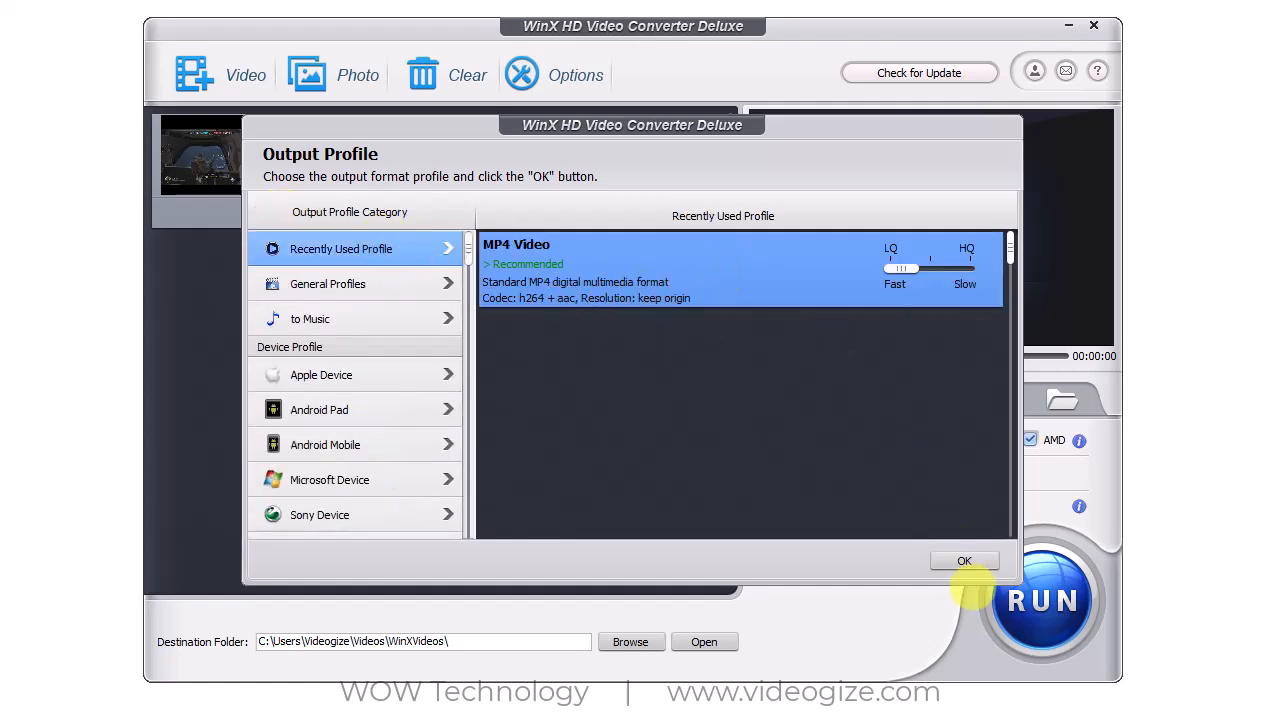
{"action": "left_click", "coordinate": [963, 560]}
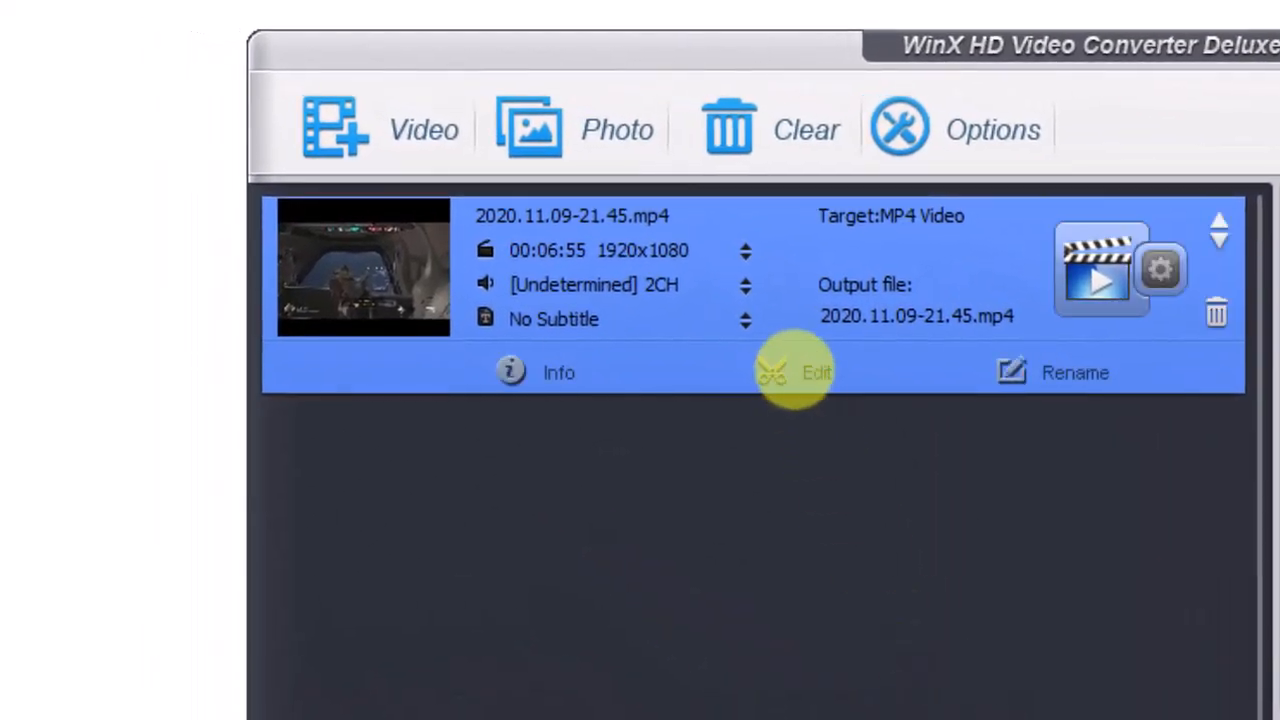
Step: In the video's edit window, lower the audio volume from 19 down to 1
{"action": "left_click", "coordinate": [817, 372]}
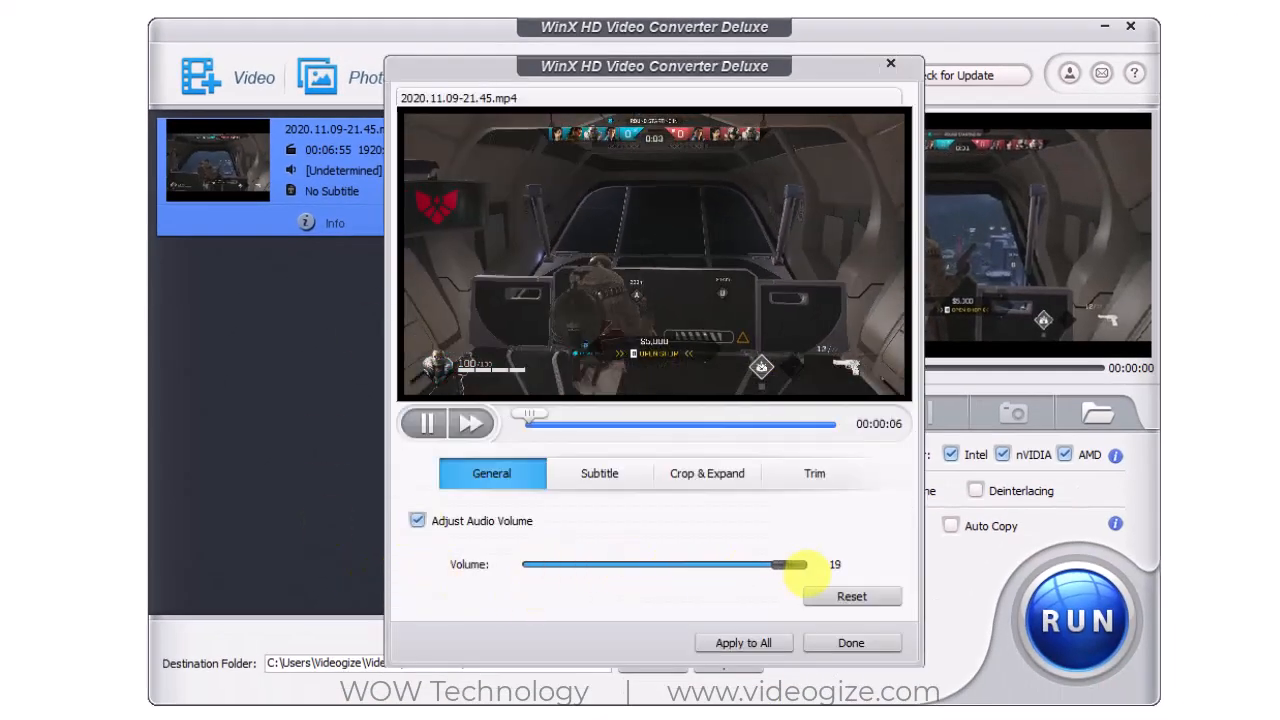
{"action": "left_click_drag", "start_coordinate": [785, 564], "coordinate": [730, 564]}
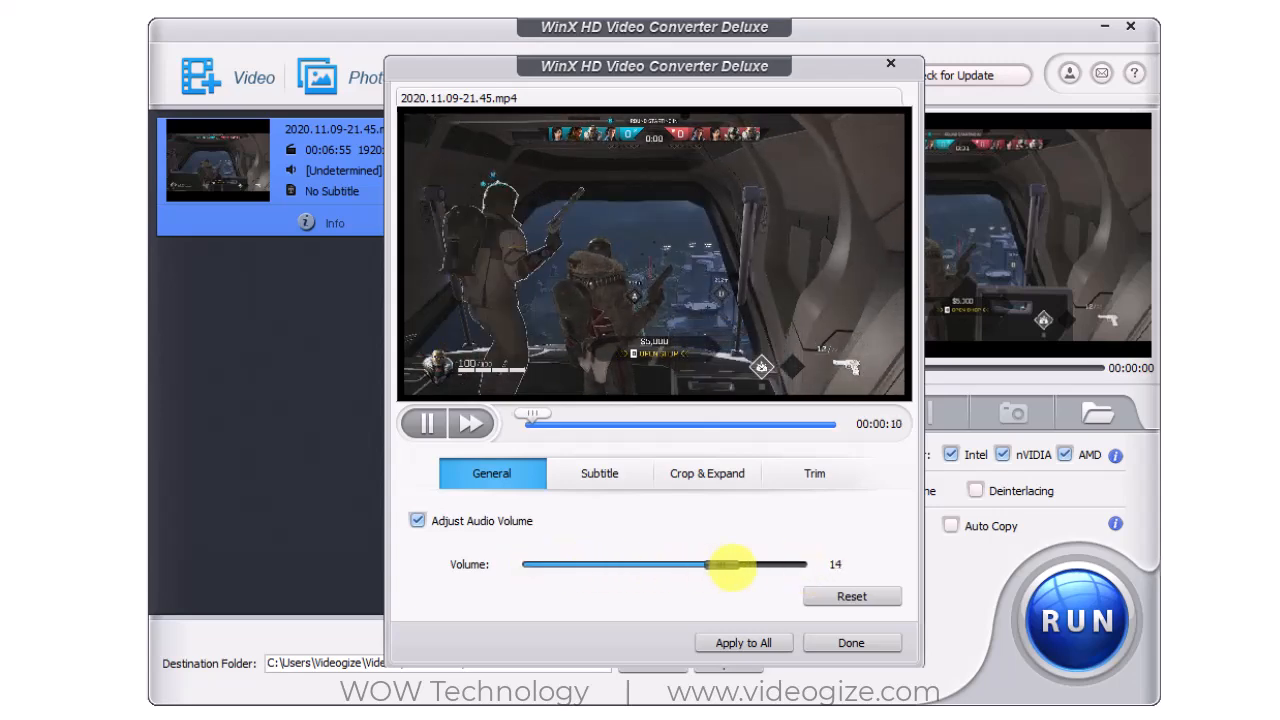
{"action": "left_click_drag", "start_coordinate": [730, 564], "coordinate": [538, 564]}
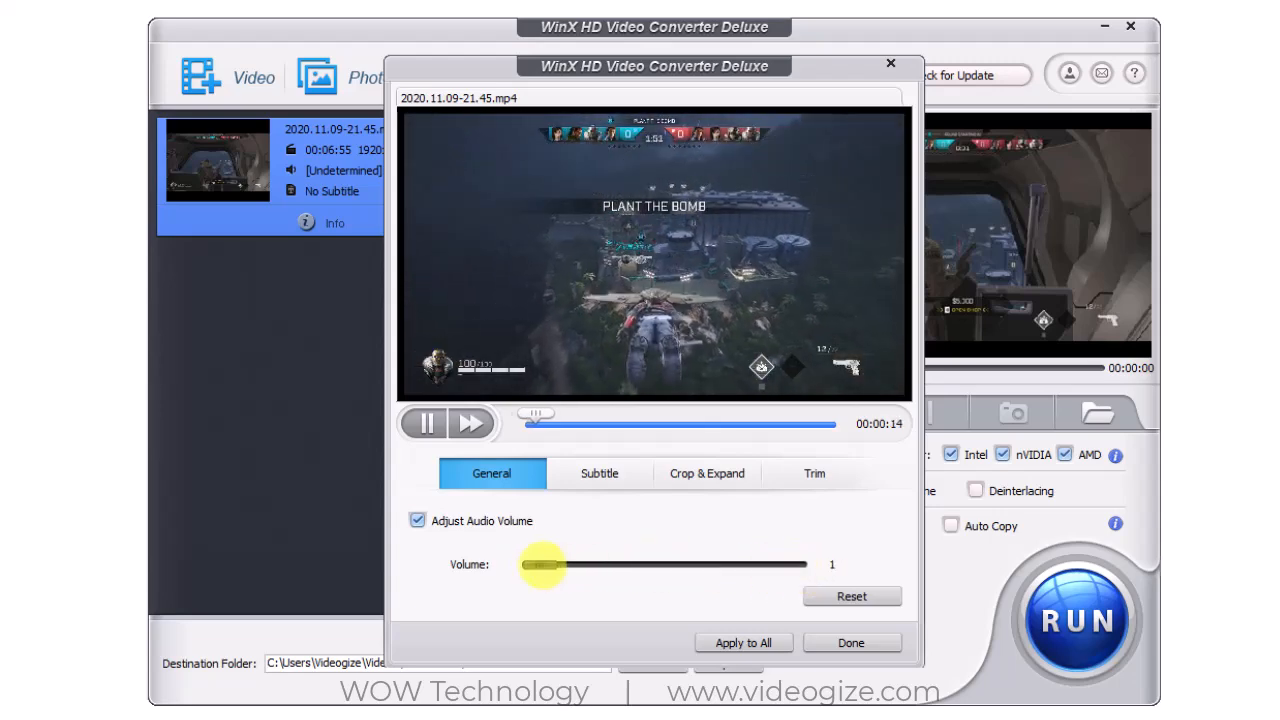
Step: Enable subtitles for the video with the built-in subtitle track option
{"action": "left_click", "coordinate": [599, 473]}
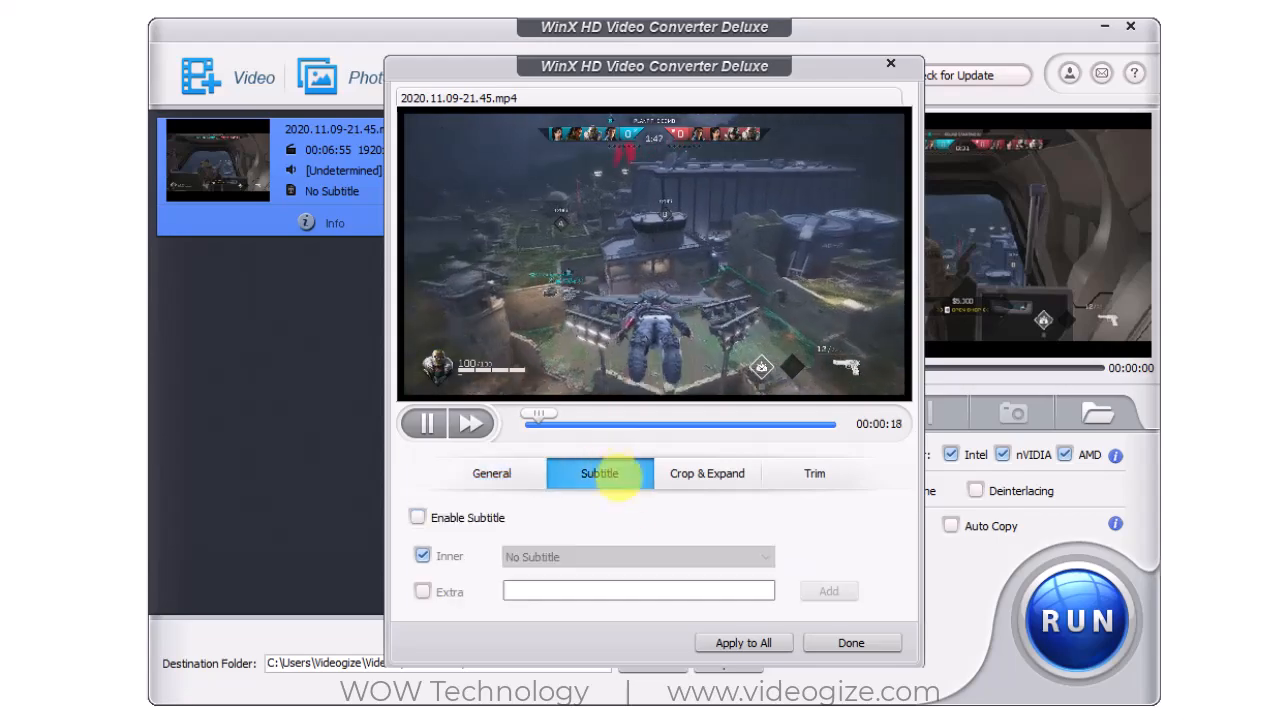
{"action": "left_click", "coordinate": [417, 517]}
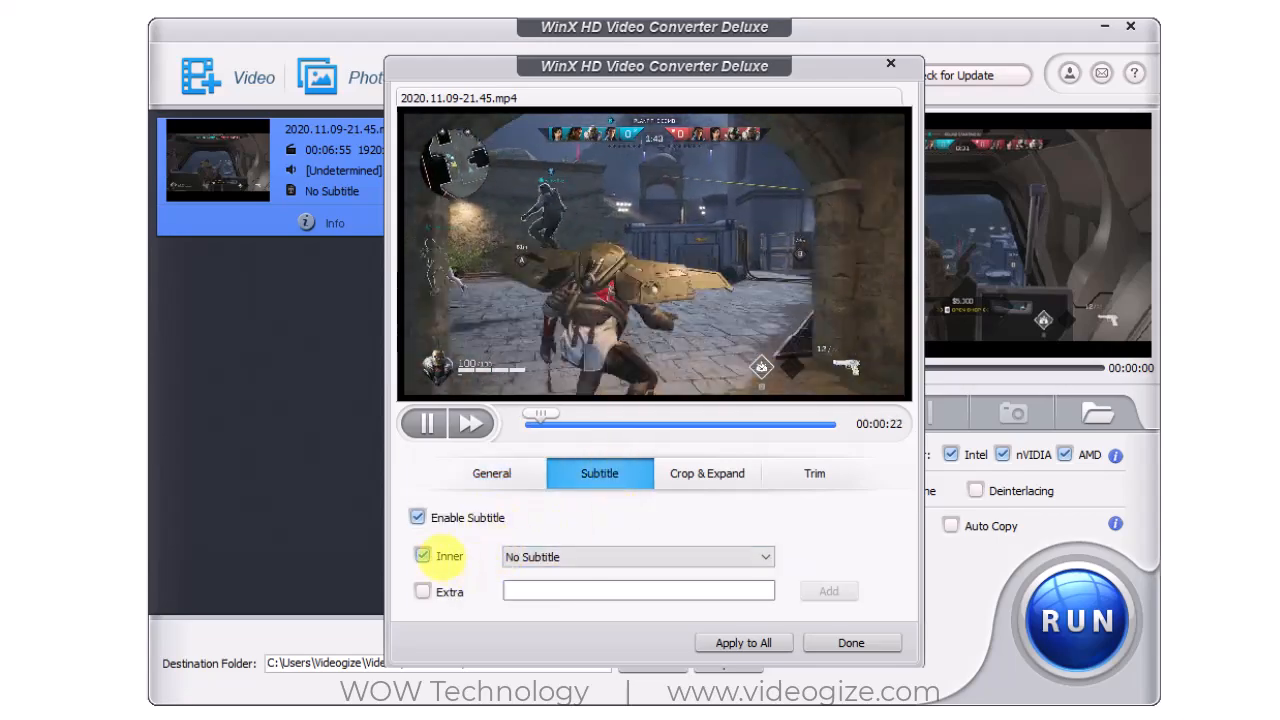
{"action": "left_click", "coordinate": [636, 557]}
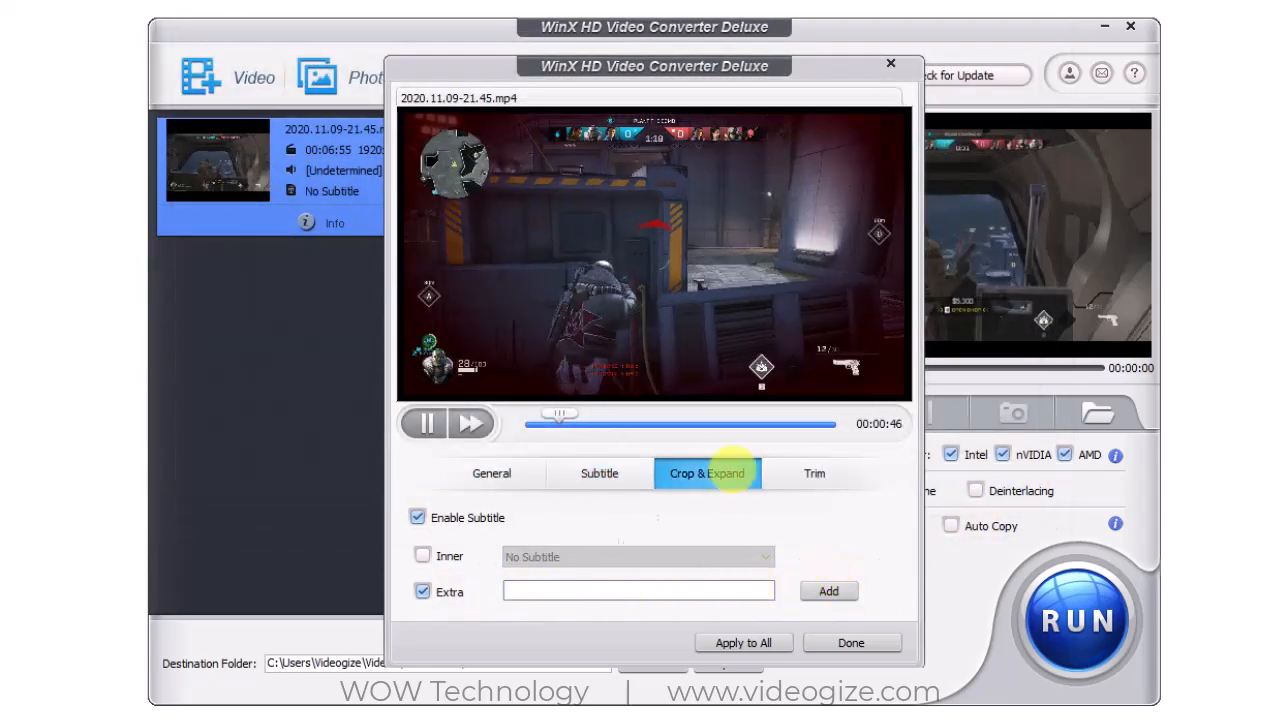
Step: Crop the frame with 16:9 then Free ratio, trim the start to 00:01:33, and apply the edits to all
{"action": "left_click", "coordinate": [706, 473]}
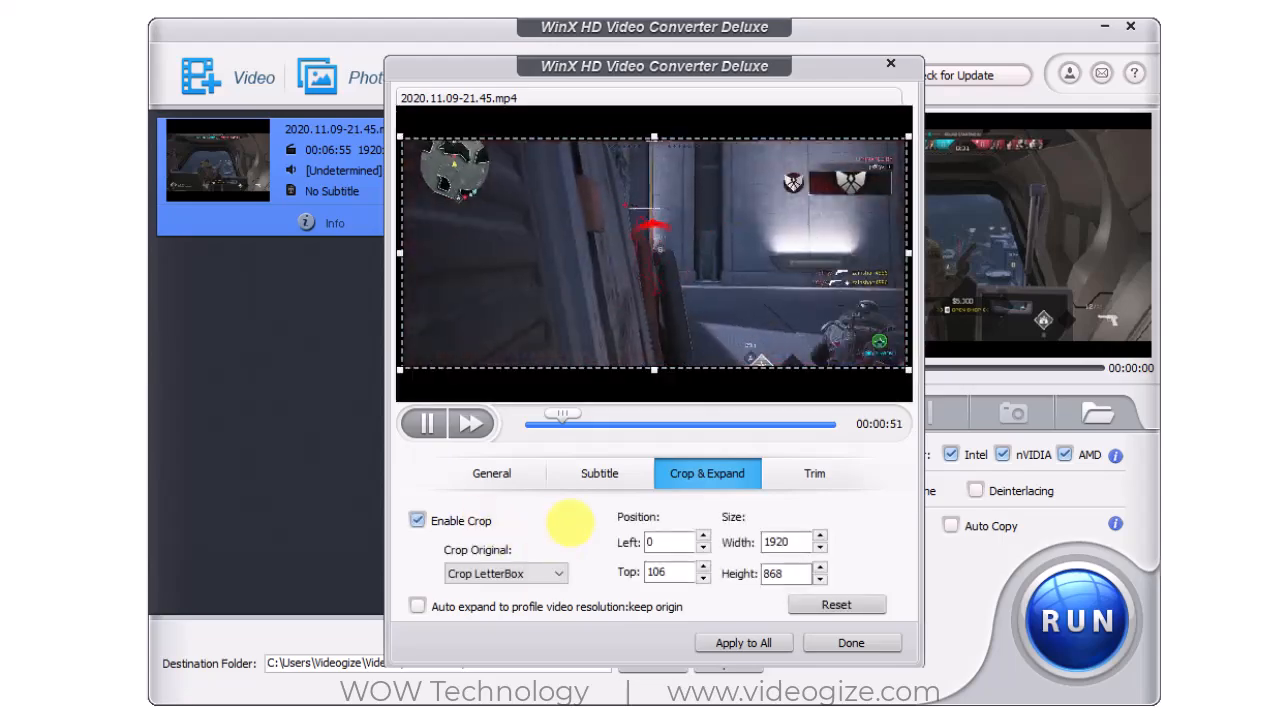
{"action": "left_click", "coordinate": [558, 573]}
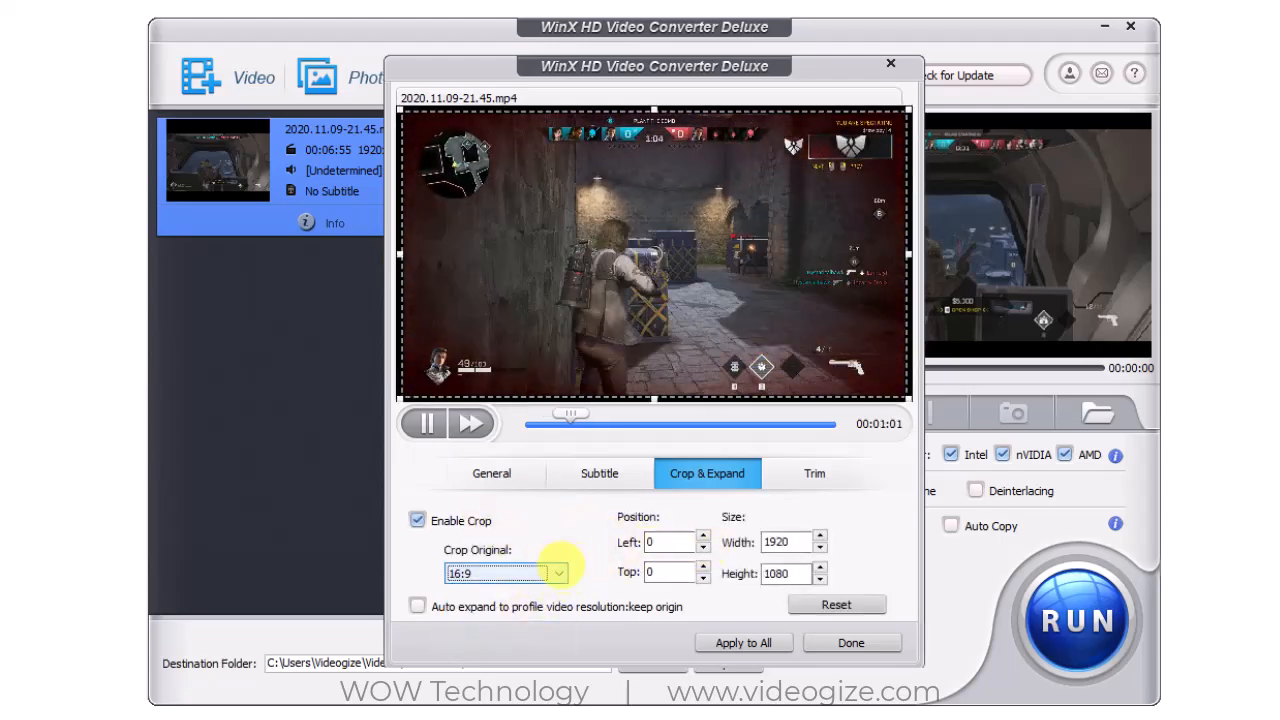
{"action": "left_click", "coordinate": [557, 573]}
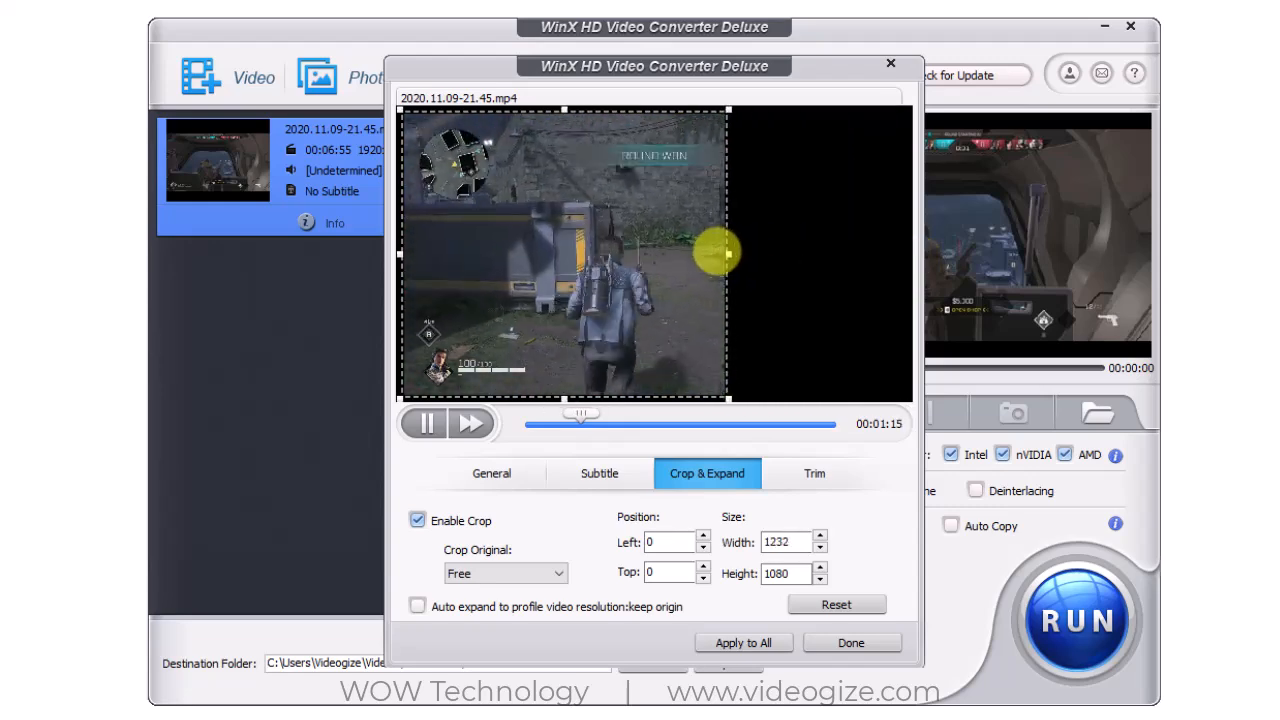
{"action": "left_click", "coordinate": [814, 473]}
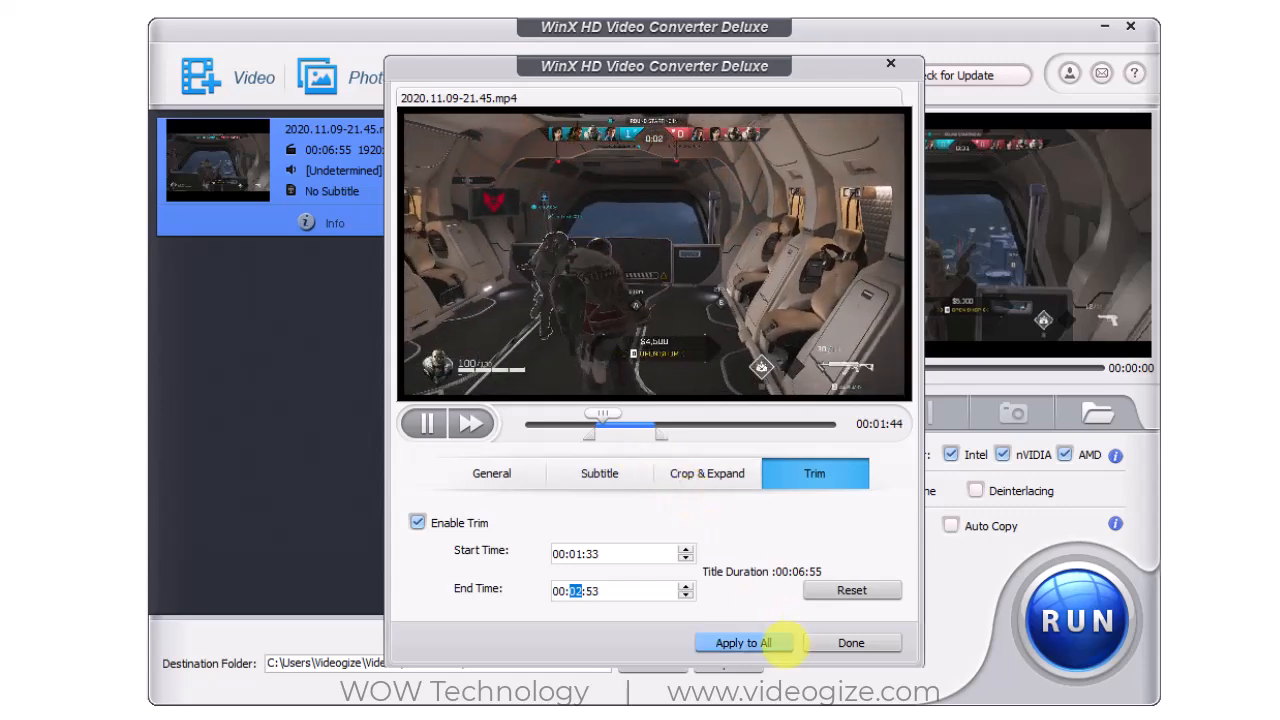
{"action": "left_click", "coordinate": [850, 642]}
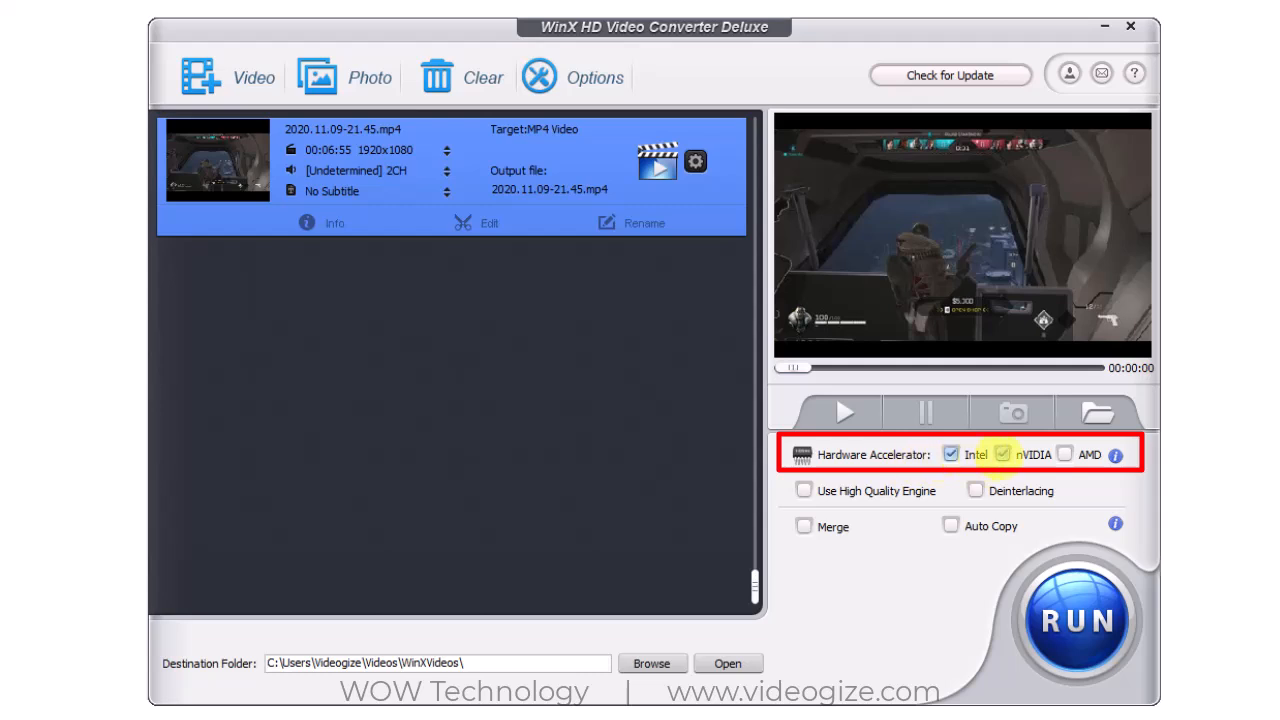
Step: Enable nVIDIA and AMD hardware acceleration and run the conversion of the gameplay video to MP4
{"action": "left_click", "coordinate": [1064, 454]}
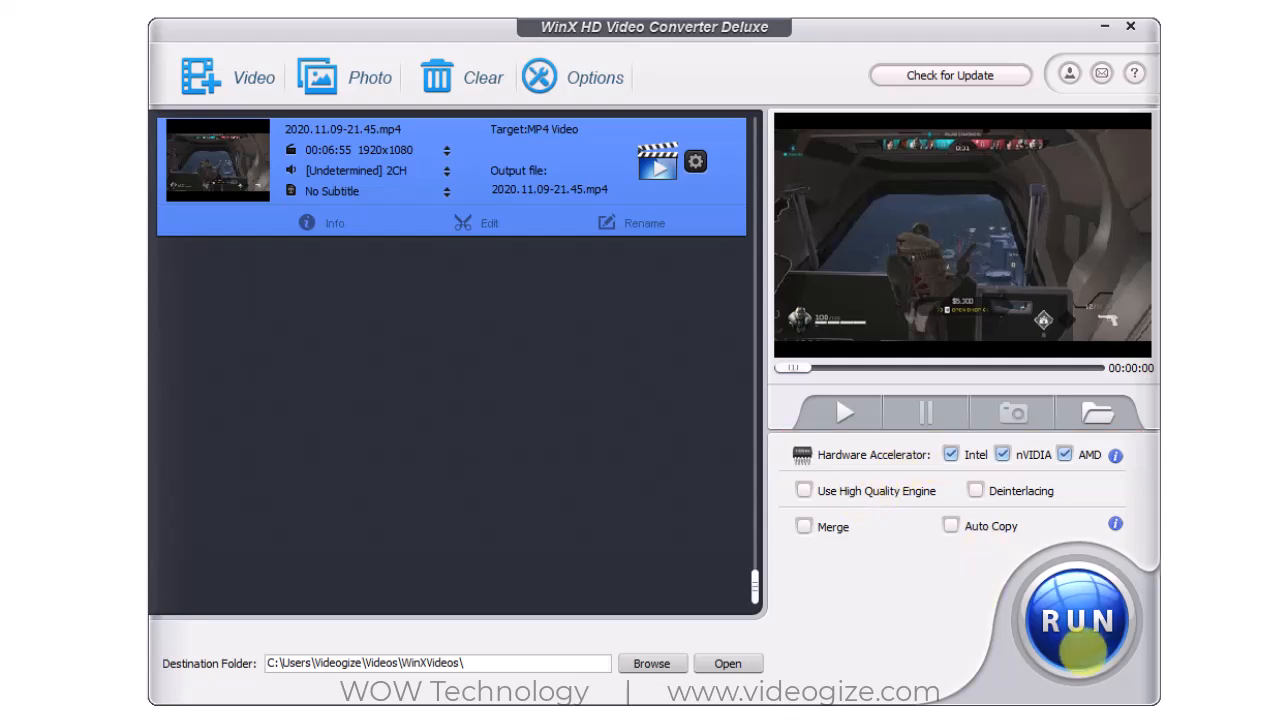
{"action": "left_click", "coordinate": [1078, 620]}
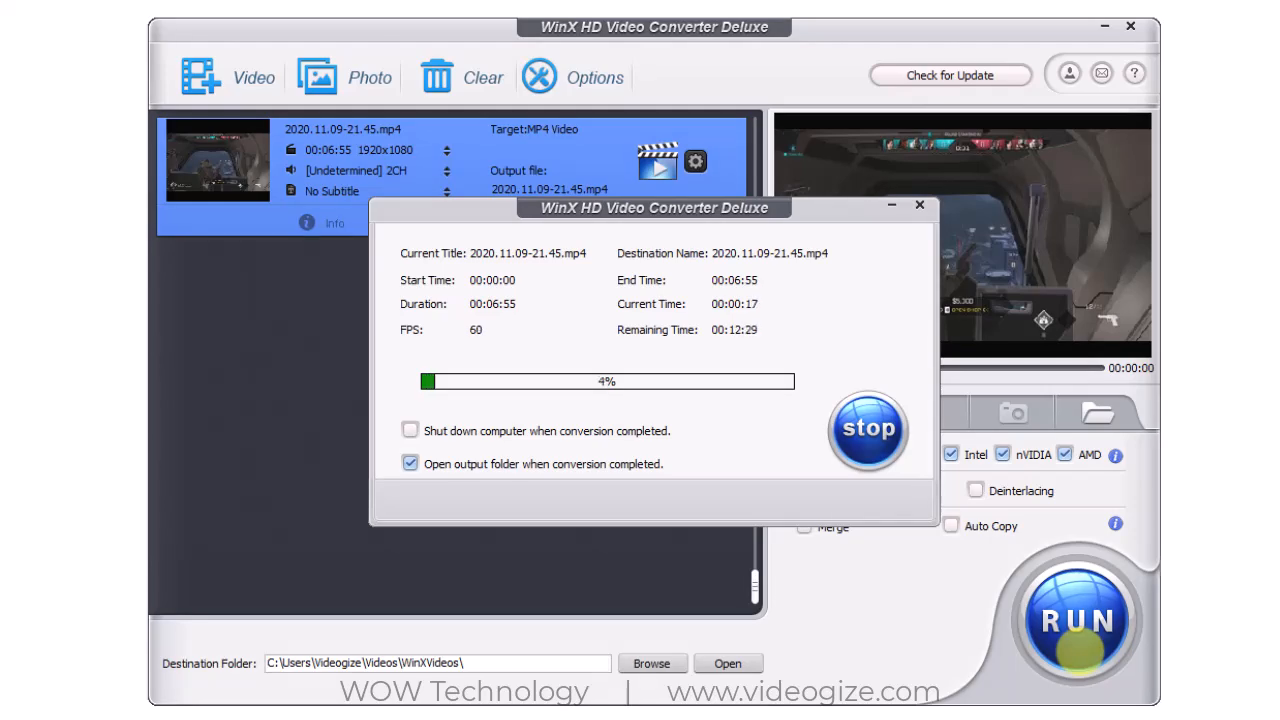
{"action": "left_click", "coordinate": [867, 429]}
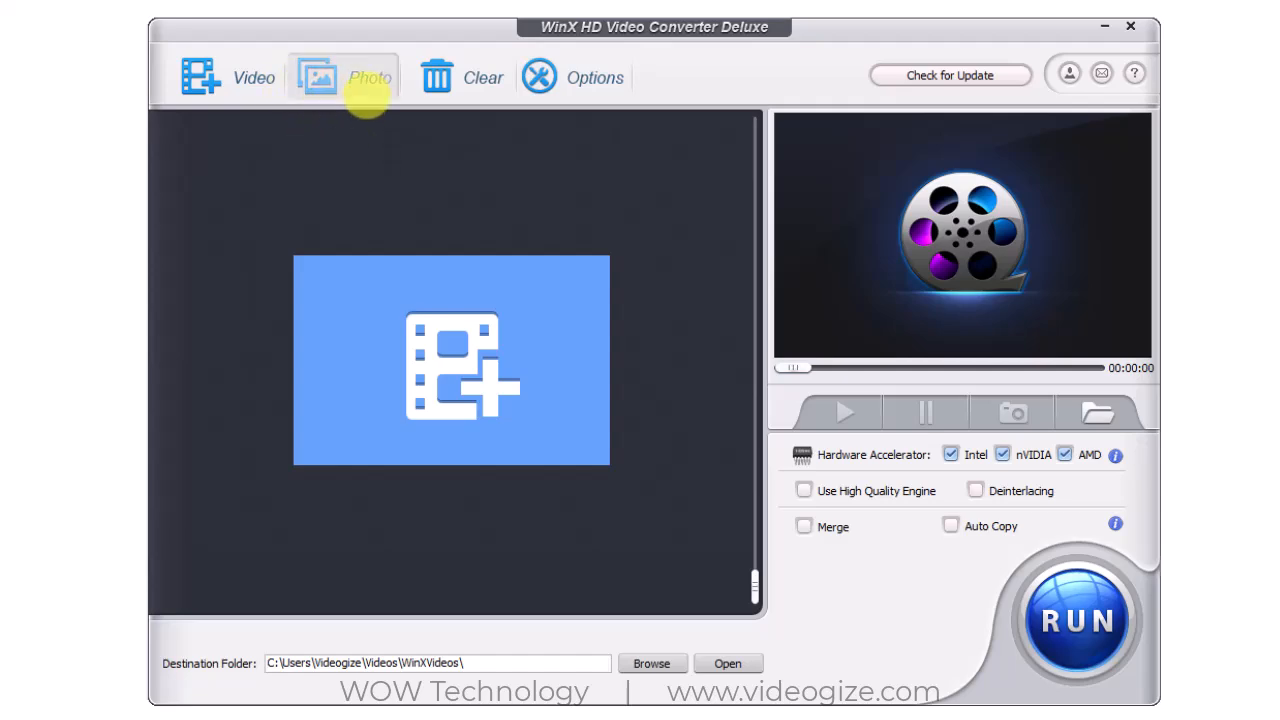
Step: Add the Abu Bros photo folder as a slideshow with middle quality and MP4 Video output
{"action": "left_click", "coordinate": [651, 663]}
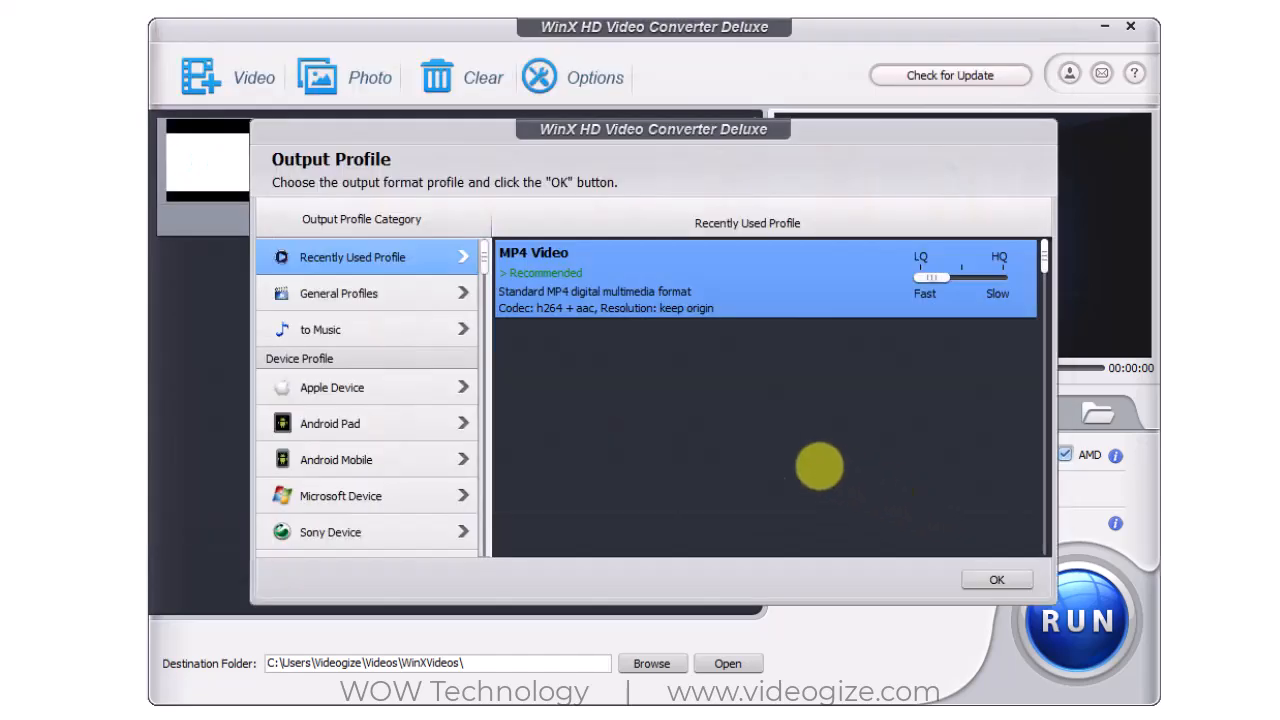
{"action": "left_click_drag", "start_coordinate": [930, 277], "coordinate": [995, 277]}
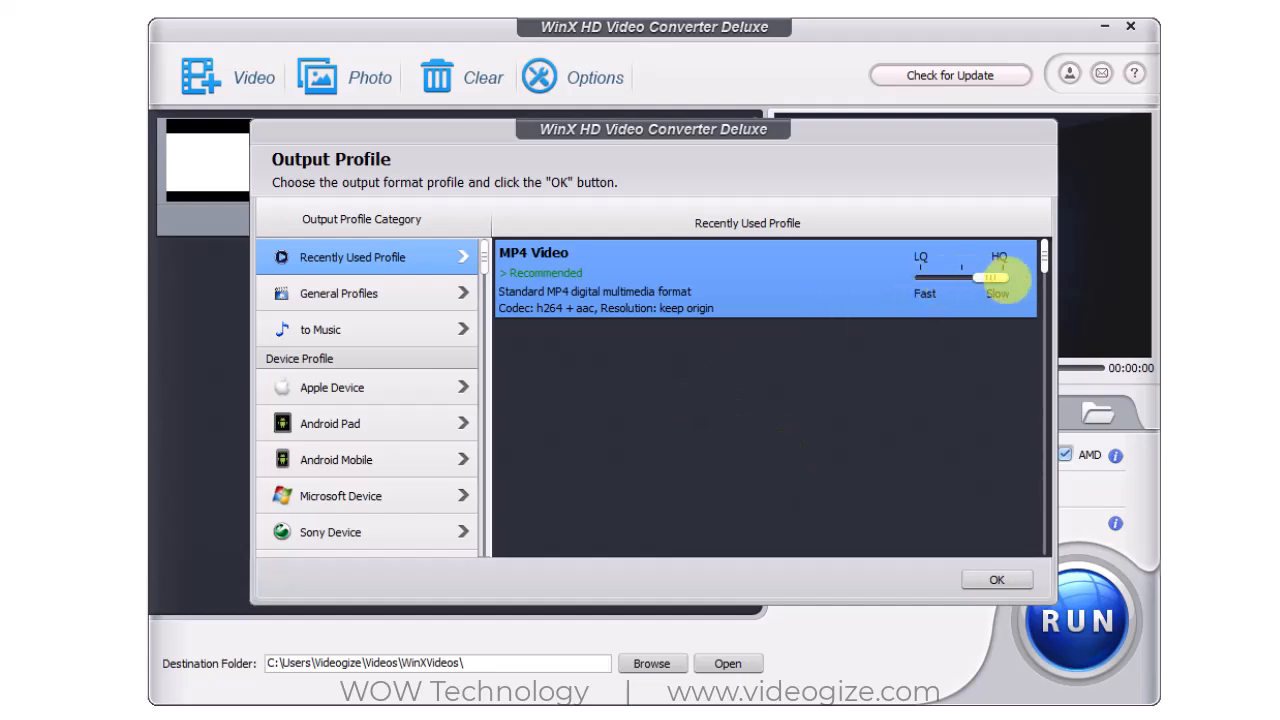
{"action": "left_click_drag", "start_coordinate": [1005, 278], "coordinate": [960, 278]}
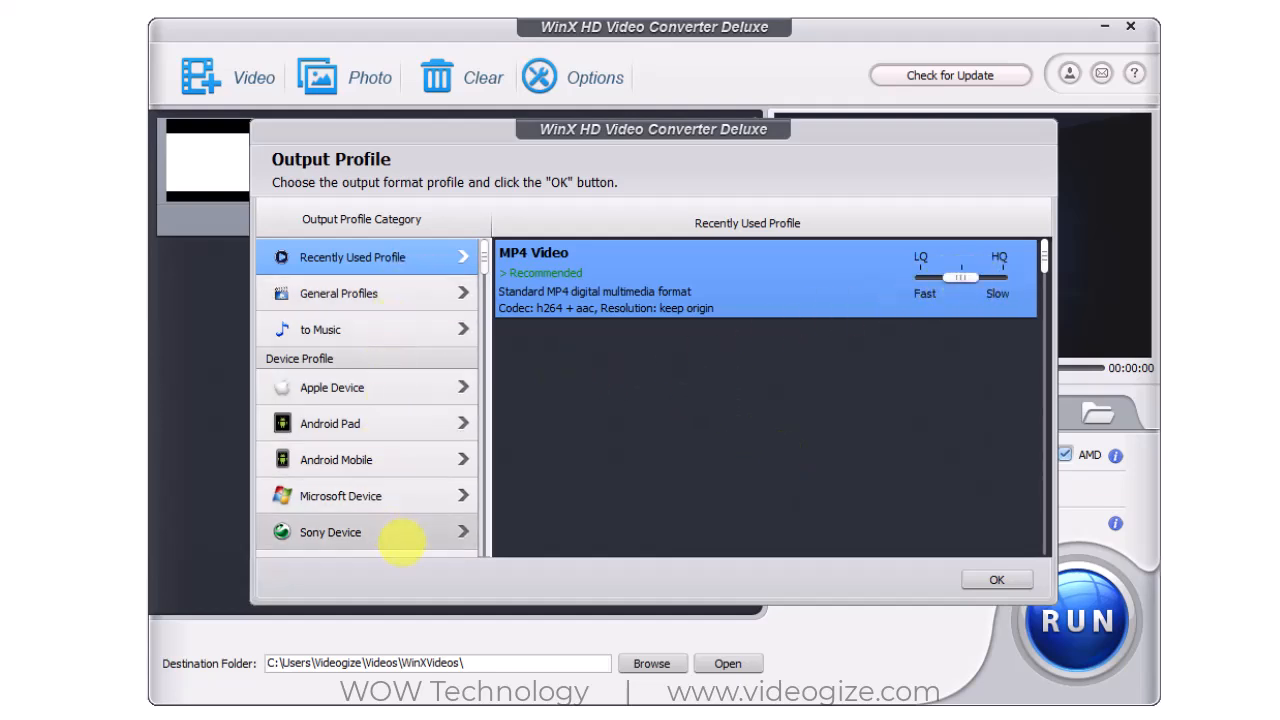
{"action": "left_click", "coordinate": [995, 580]}
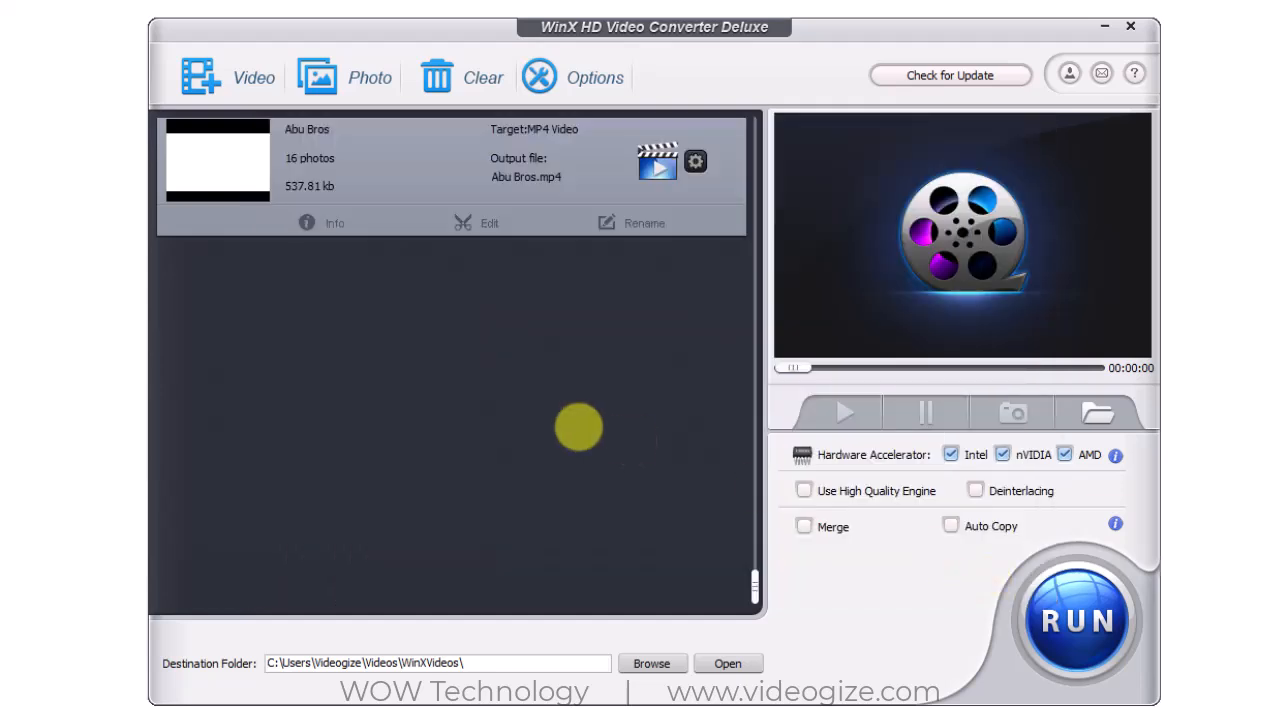
{"action": "left_click", "coordinate": [489, 222]}
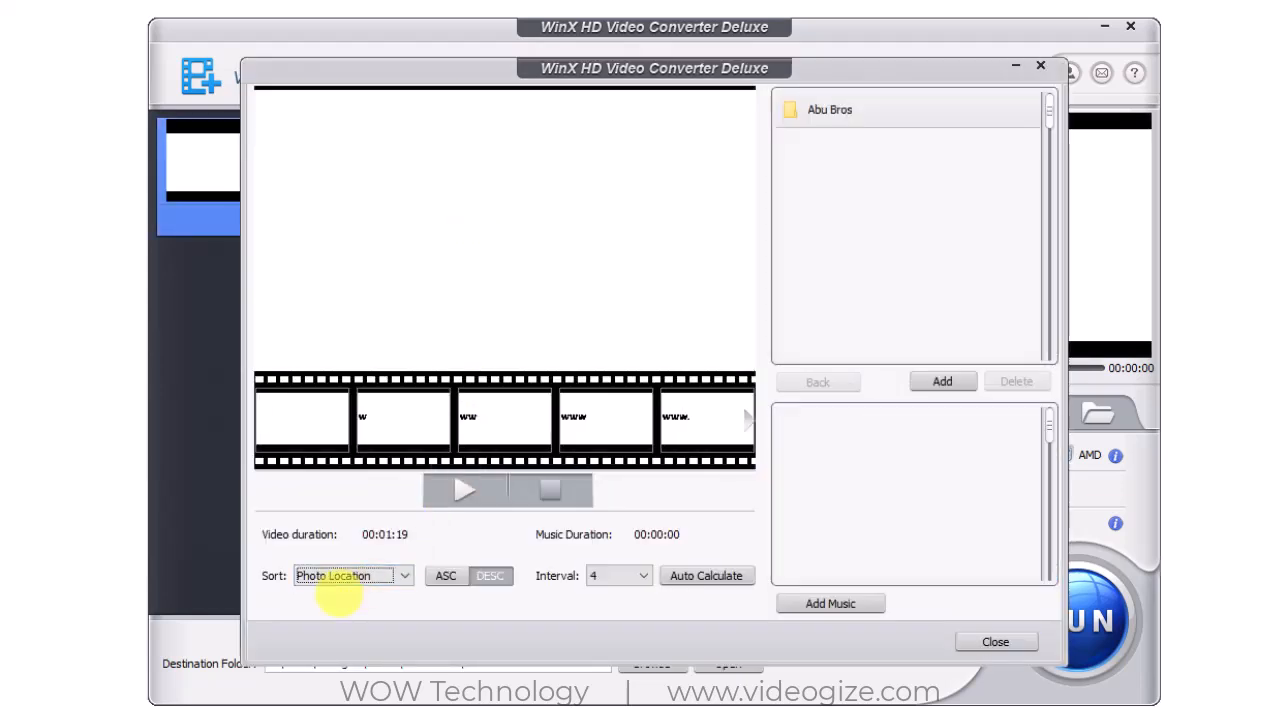
Step: Browse the slideshow photos, add Advertime.mp3 as background music with a 2-second interval, and close the editor
{"action": "left_click", "coordinate": [745, 418]}
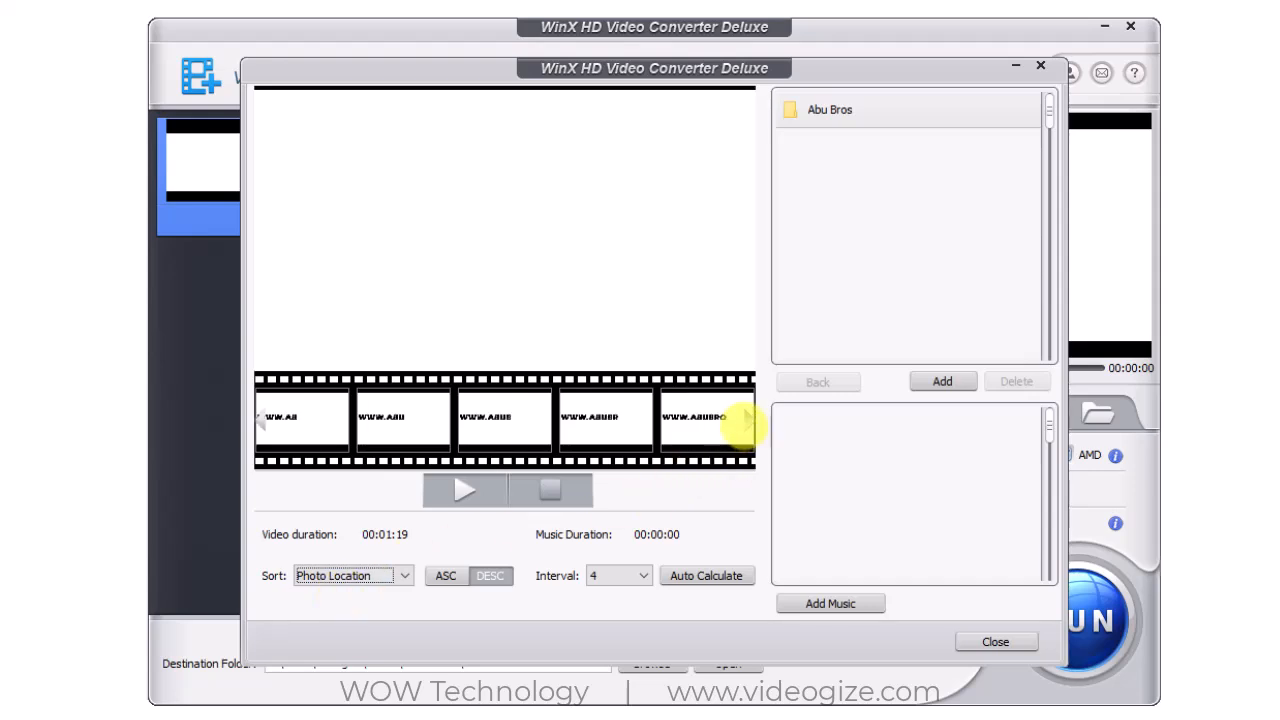
{"action": "left_click", "coordinate": [464, 489]}
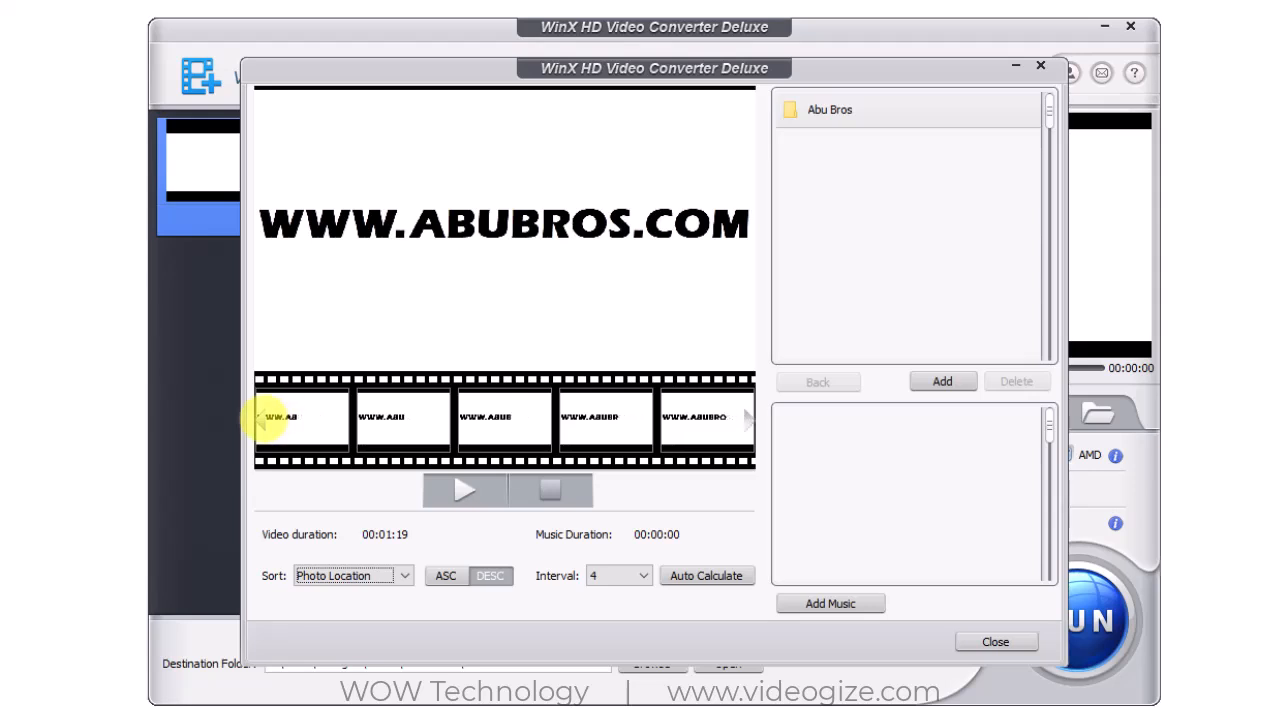
{"action": "left_click", "coordinate": [464, 490]}
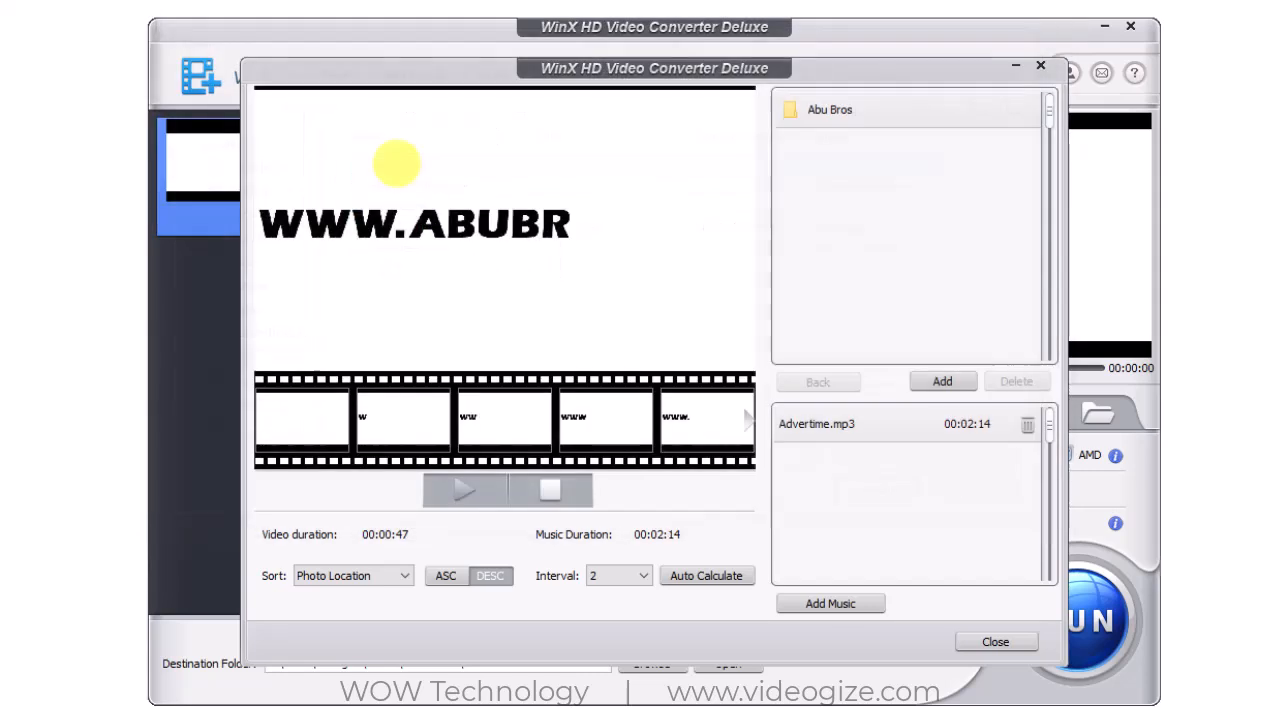
{"action": "left_click", "coordinate": [463, 490]}
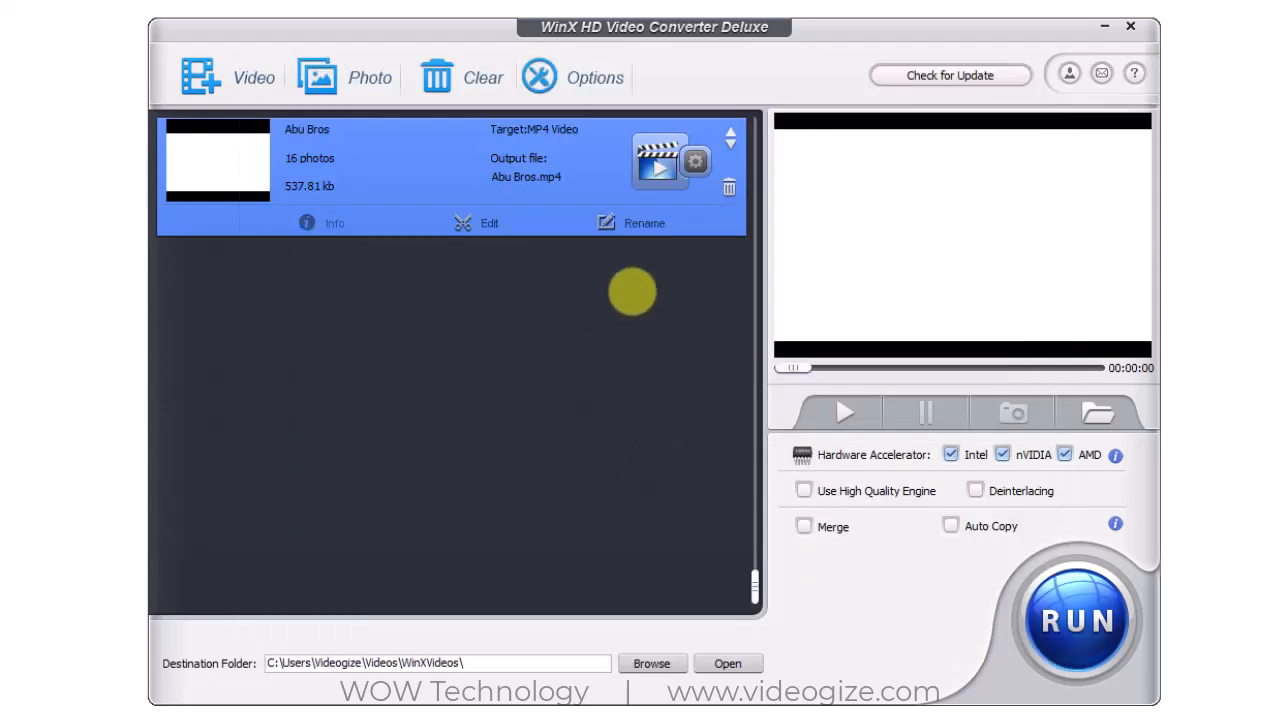
{"action": "left_click", "coordinate": [1076, 620]}
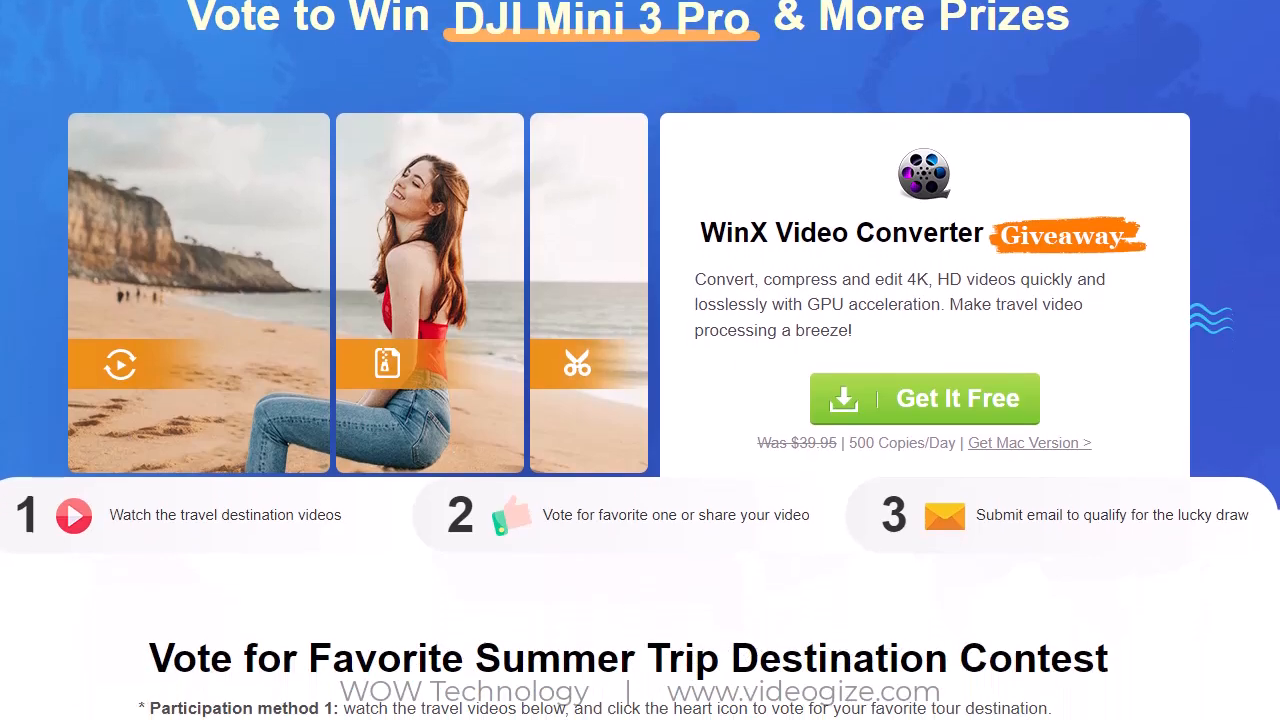
Step: Look over the giveaway prizes and subscribe to the WOW Technology YouTube channel
{"action": "scroll", "scroll_direction": "down", "scroll_amount": 3}
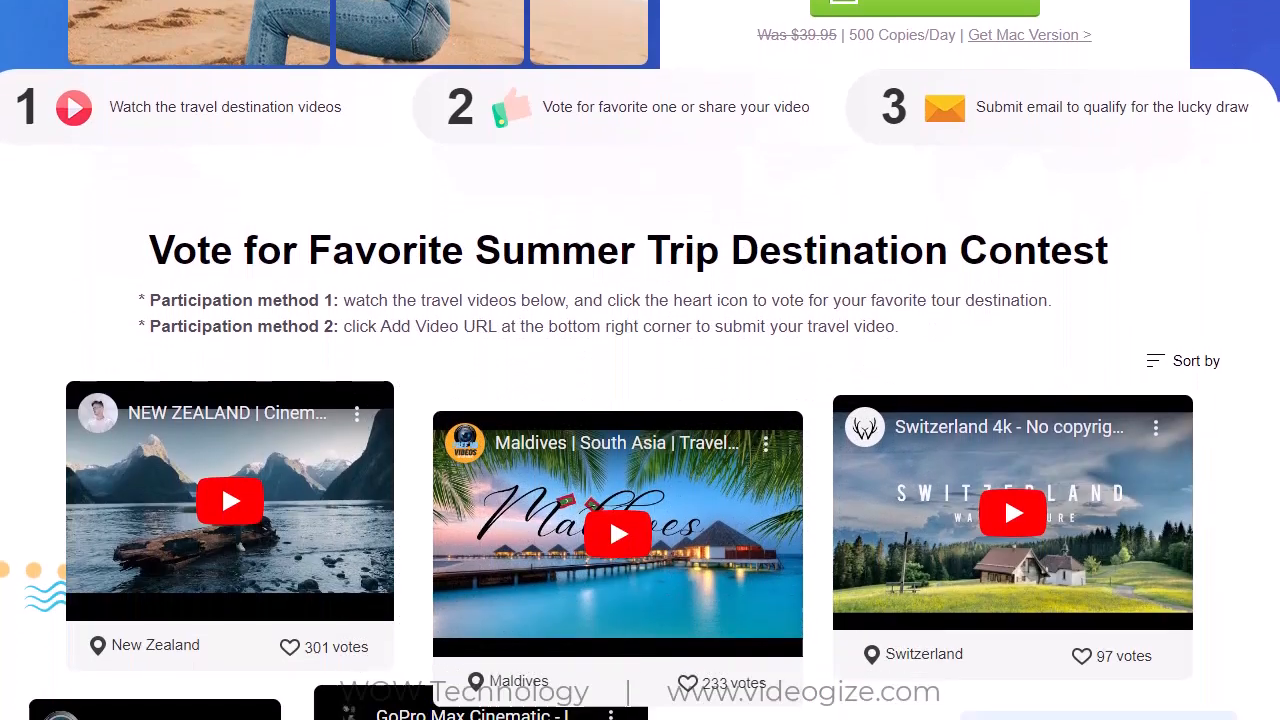
{"action": "scroll", "scroll_direction": "down", "scroll_amount": 3}
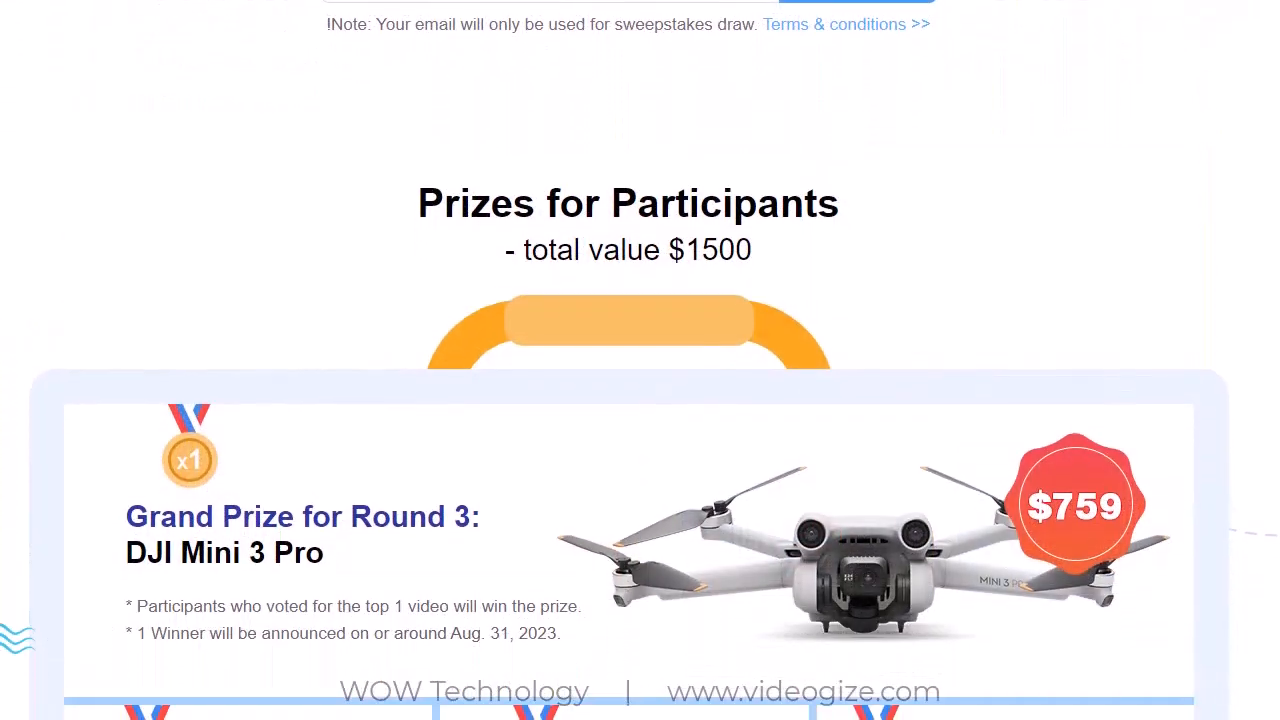
{"action": "scroll", "scroll_direction": "down", "scroll_amount": 3}
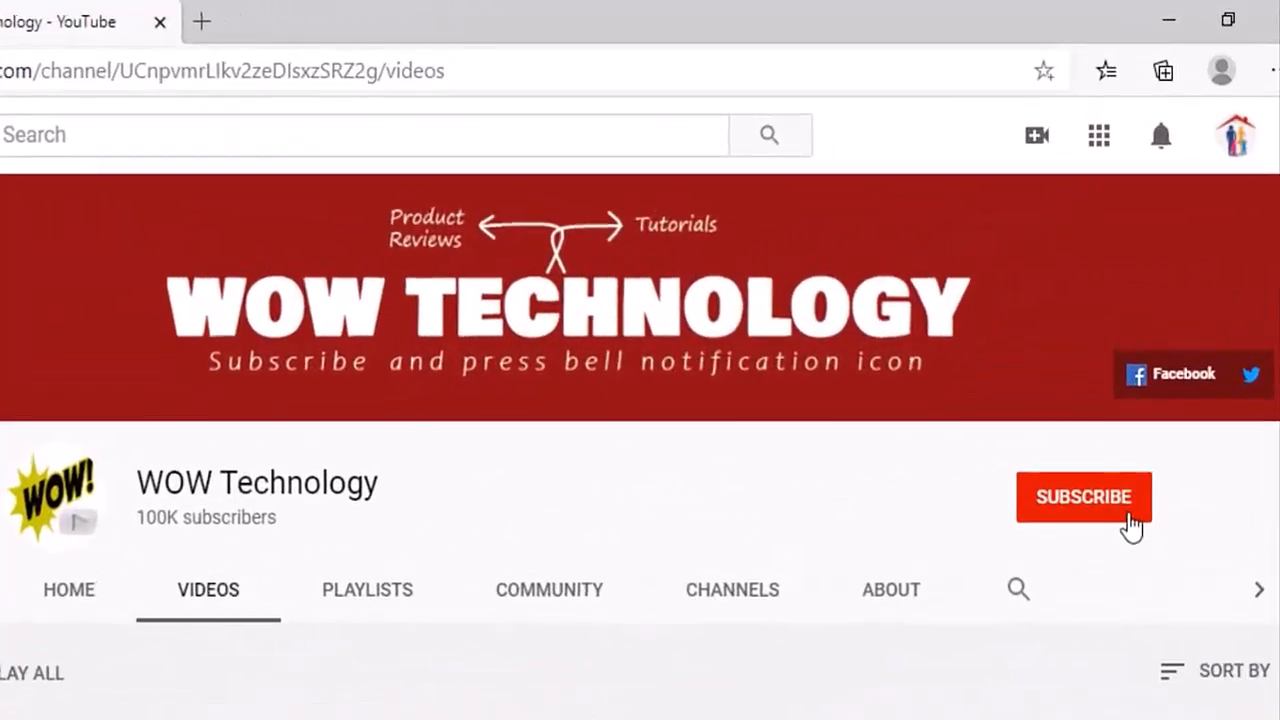
{"action": "left_click", "coordinate": [1083, 497]}
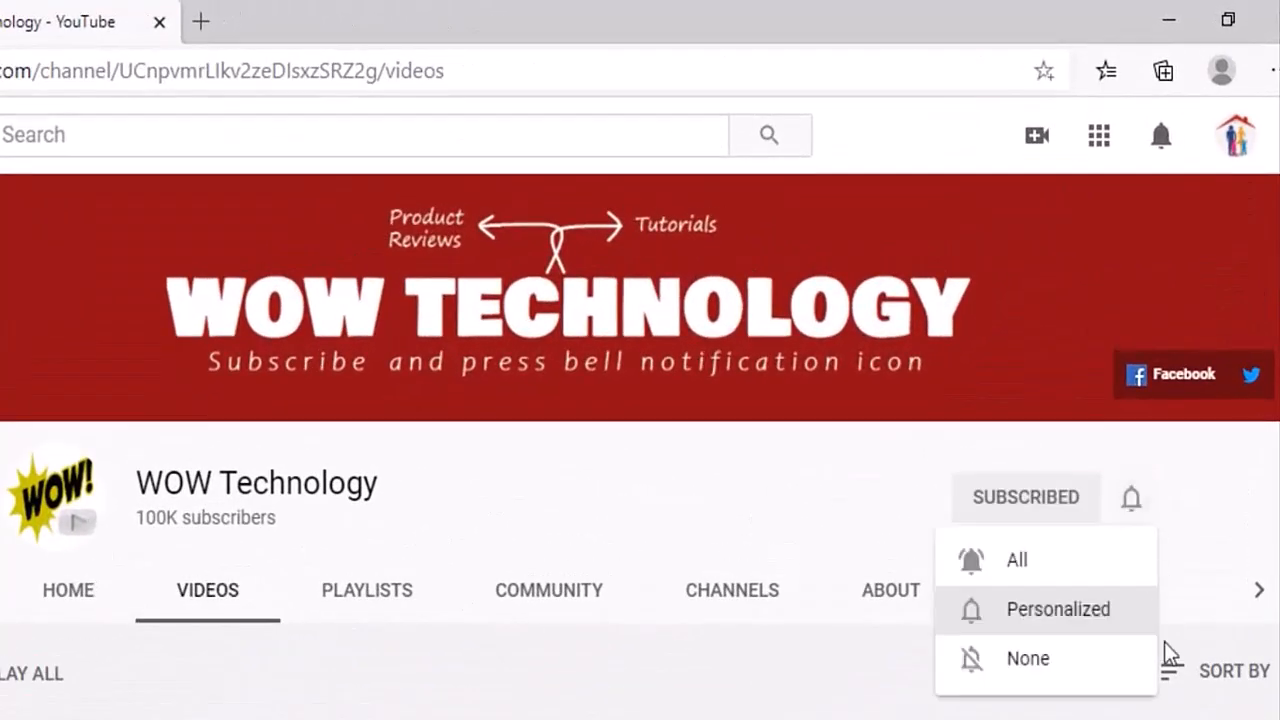